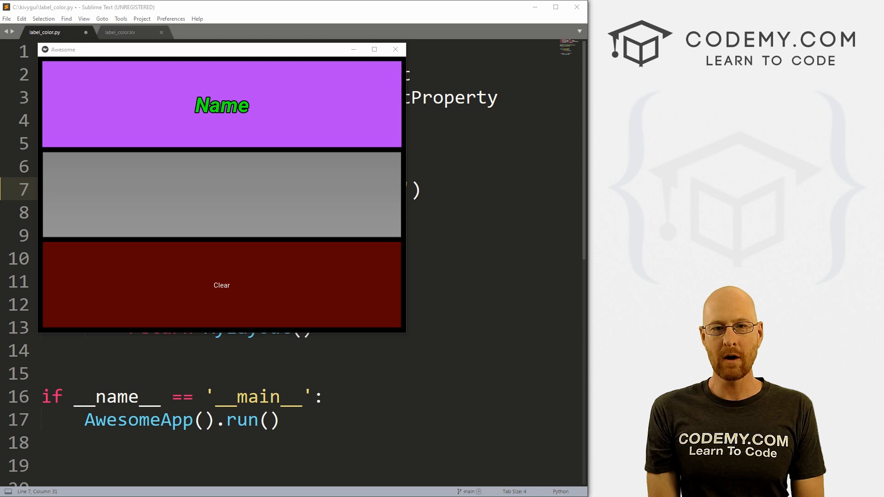
mouse_move(640, 197)
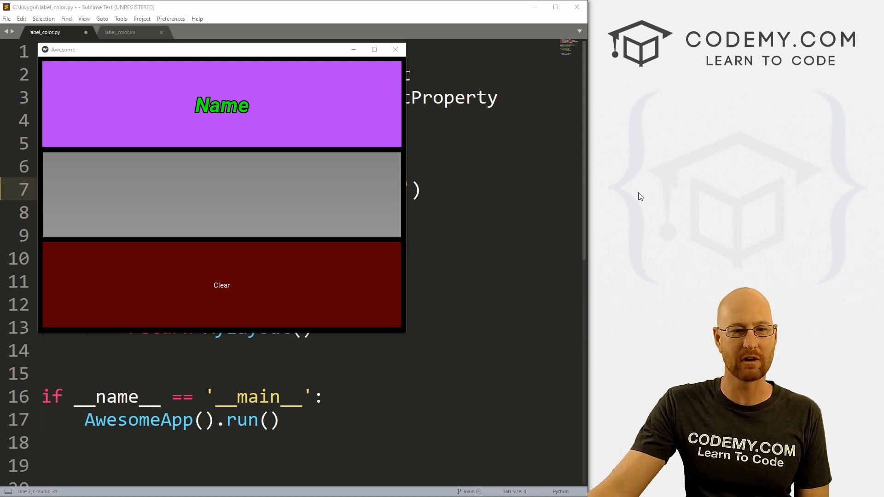
mouse_move(316, 167)
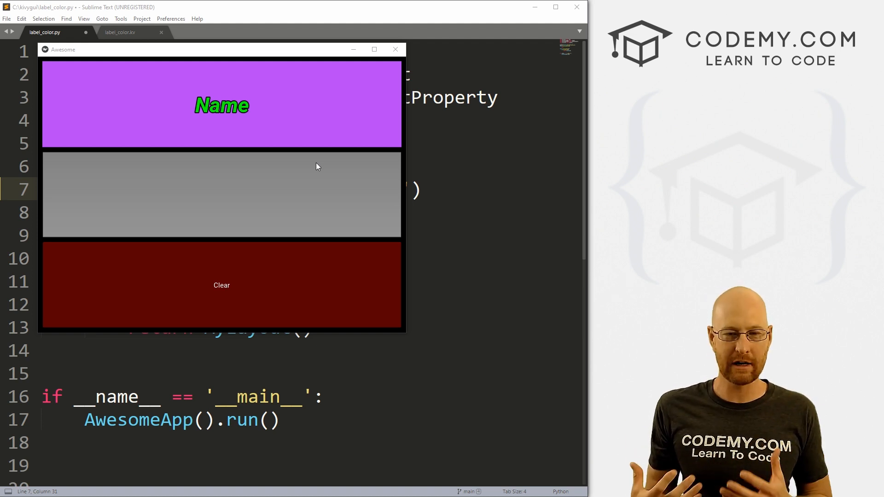
mouse_move(274, 127)
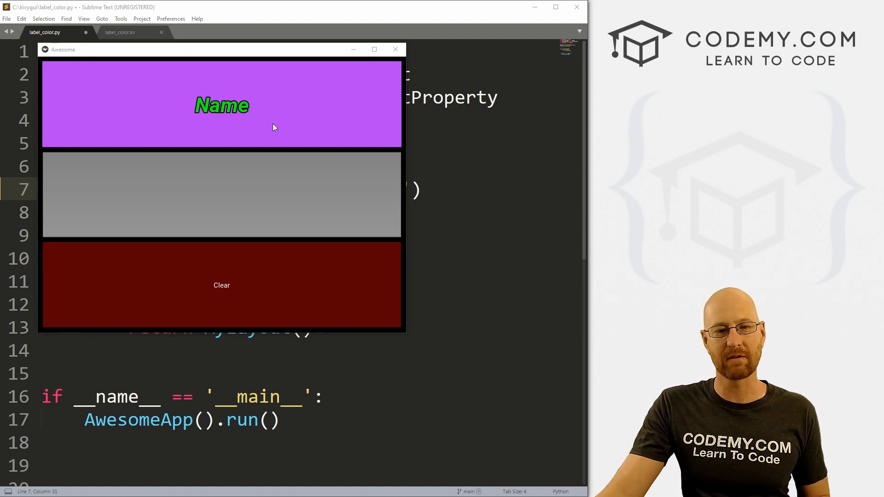
mouse_move(360, 121)
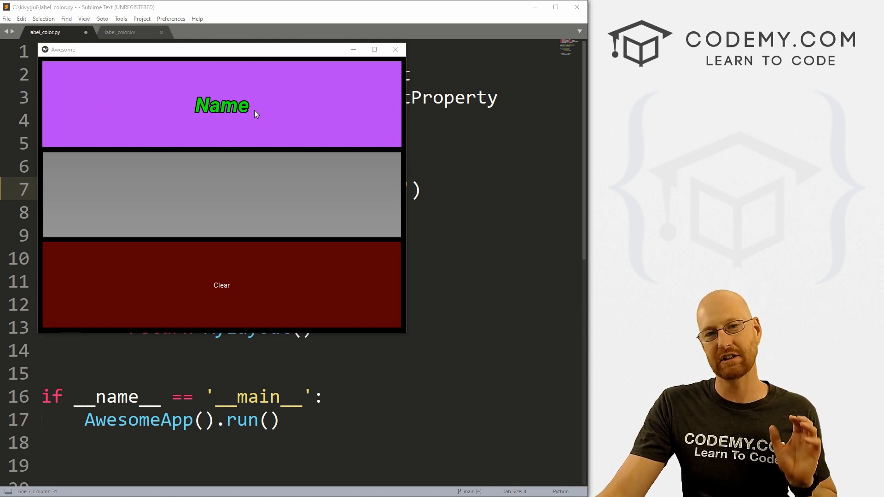
mouse_move(282, 112)
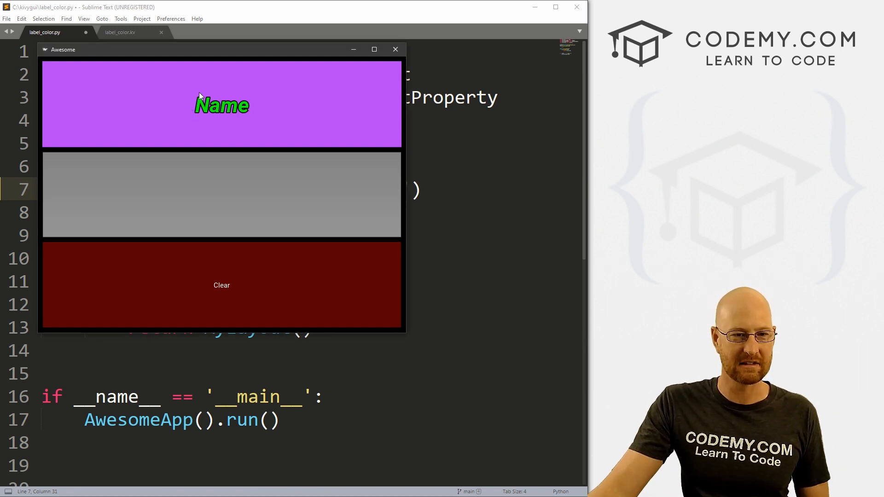
mouse_move(270, 117)
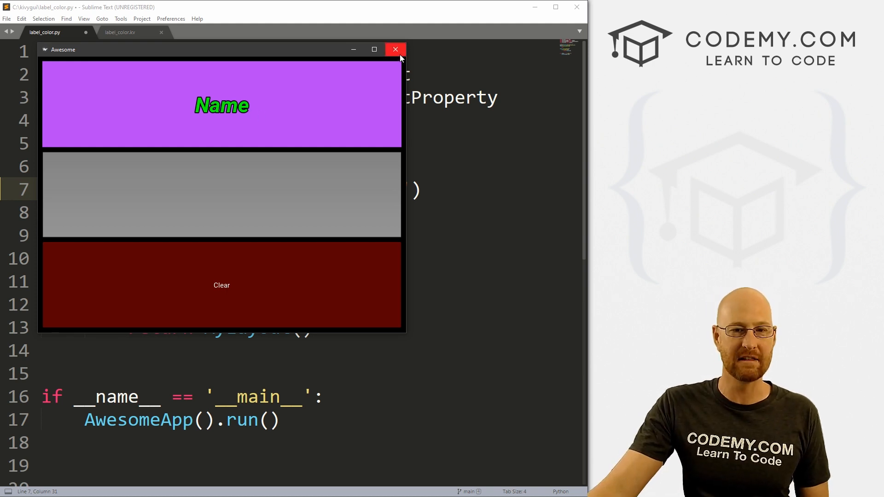
Close the Kivy app window and point out the 'label_color.kv' file name in label_color.py
click(395, 49)
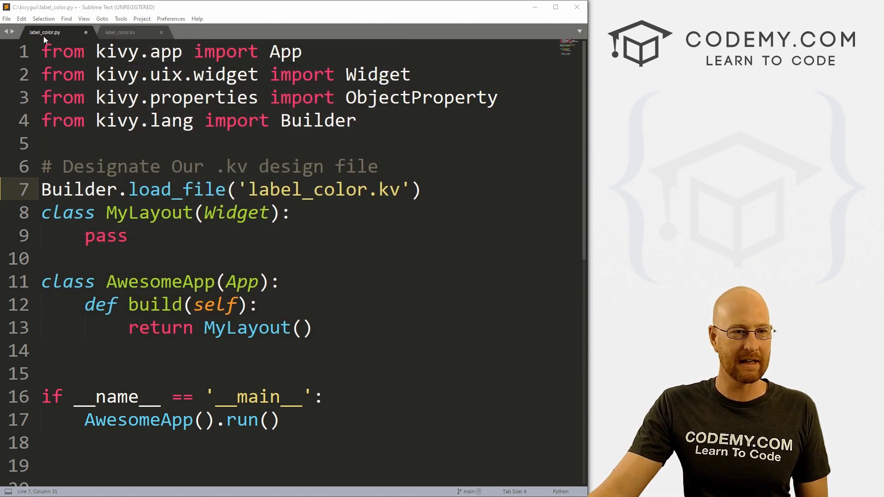
mouse_move(128, 37)
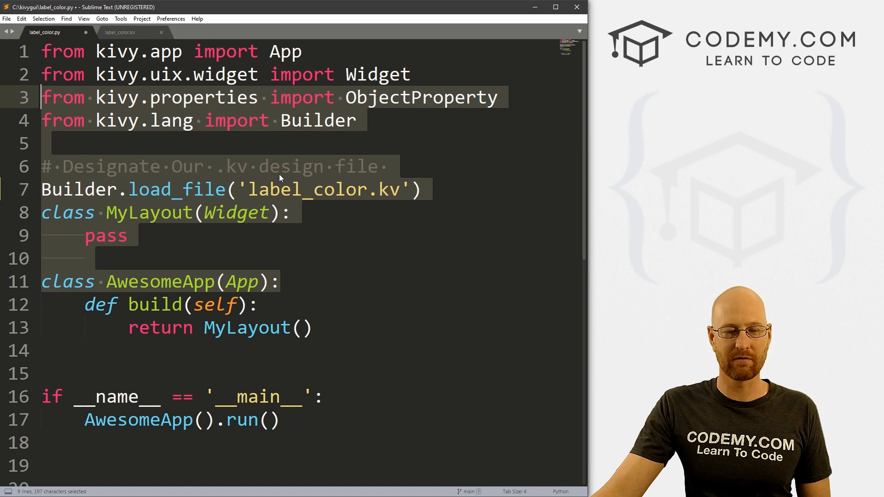
click(403, 212)
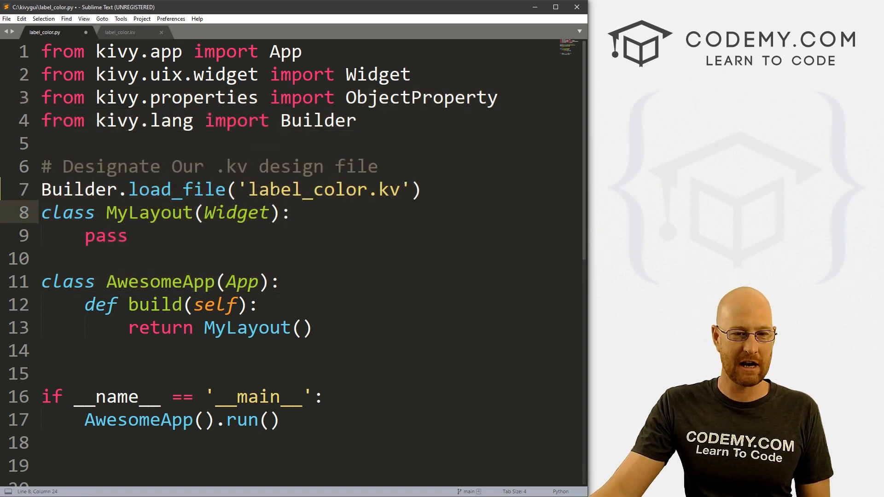
double_click(307, 190)
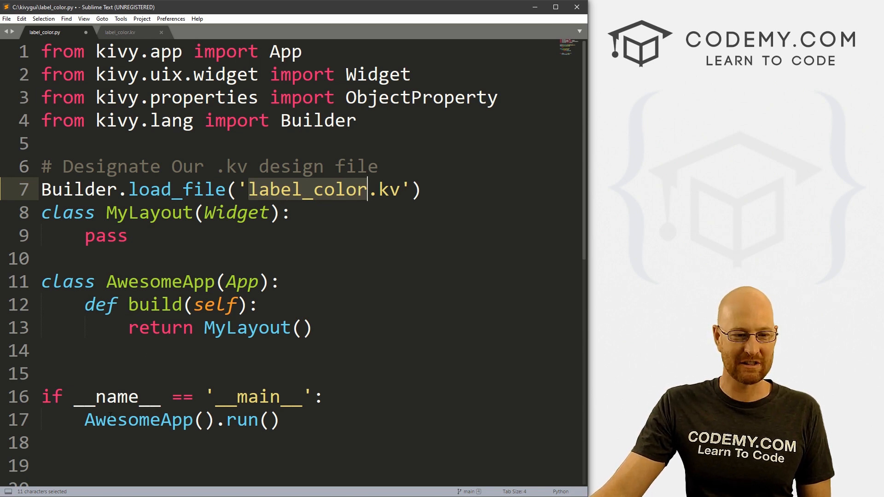
click(279, 420)
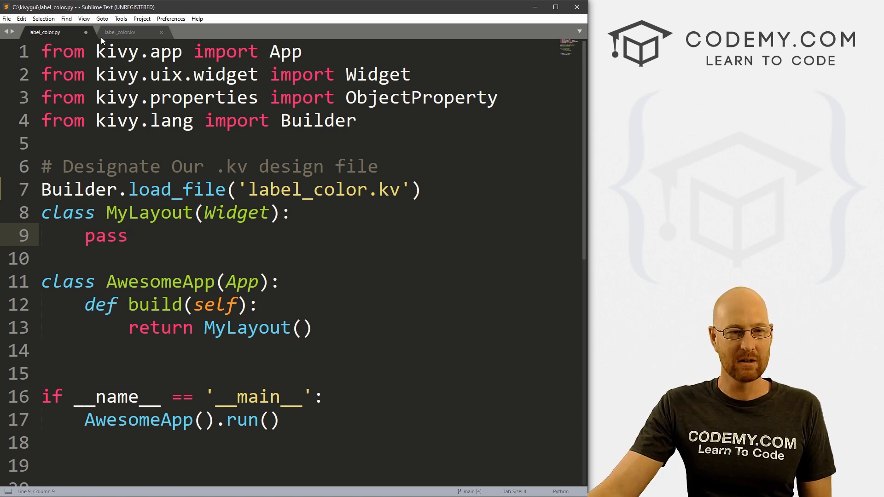
Switch to label_color.kv and scroll through the Favorite Pizza label, text input and Submit button blocks
click(120, 32)
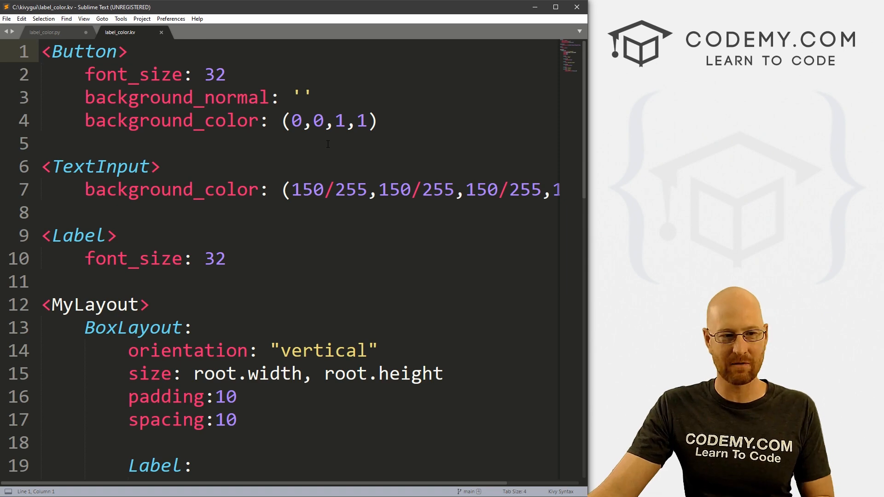
scroll(down, 3)
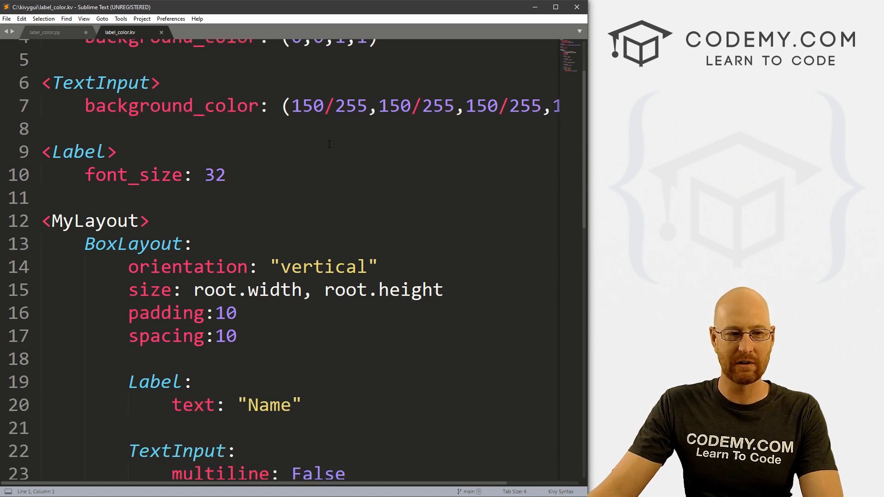
scroll(down, 3)
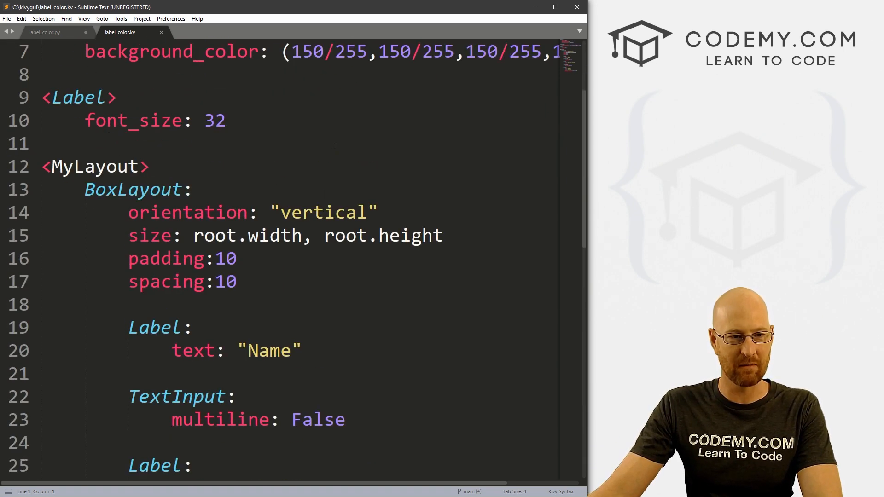
scroll(down, 3)
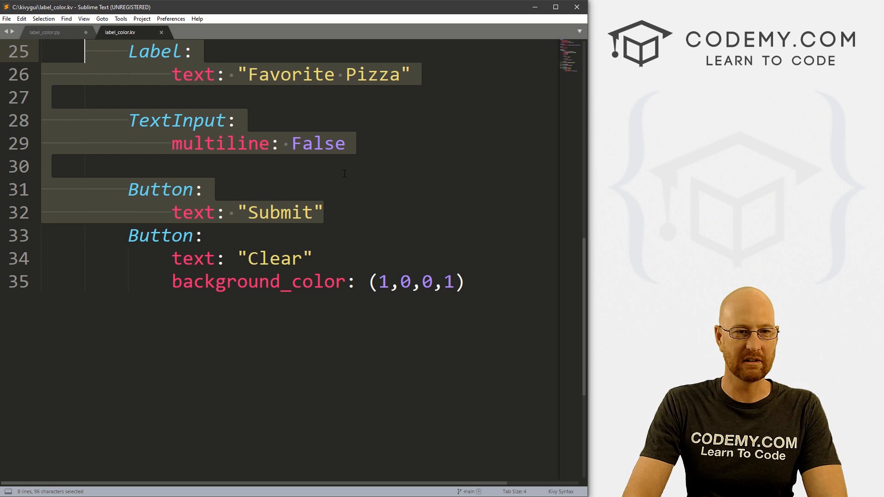
scroll(up, 3)
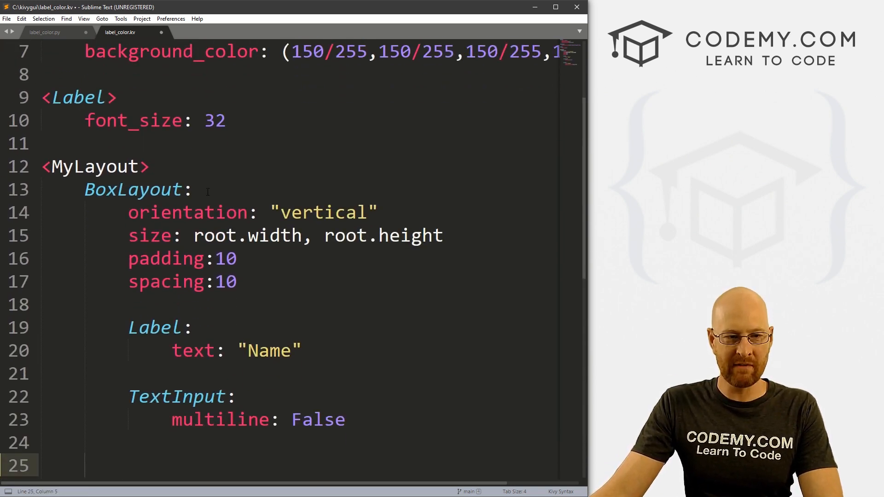
click(207, 190)
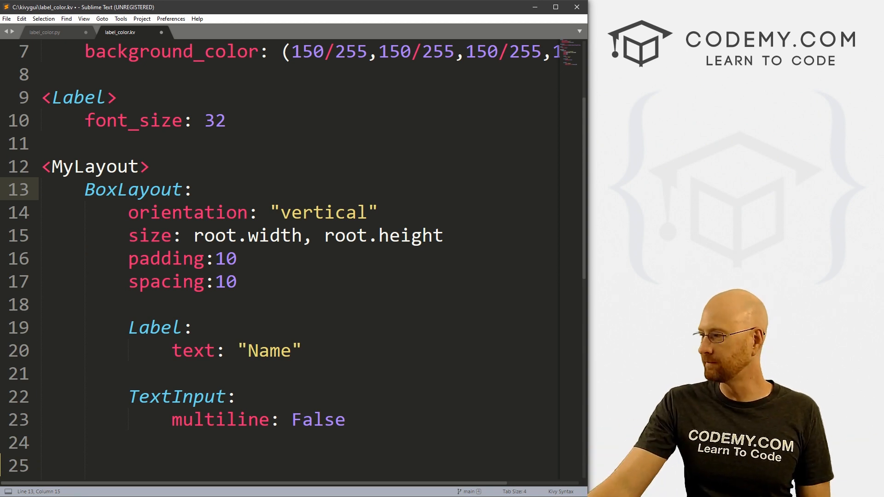
click(192, 328)
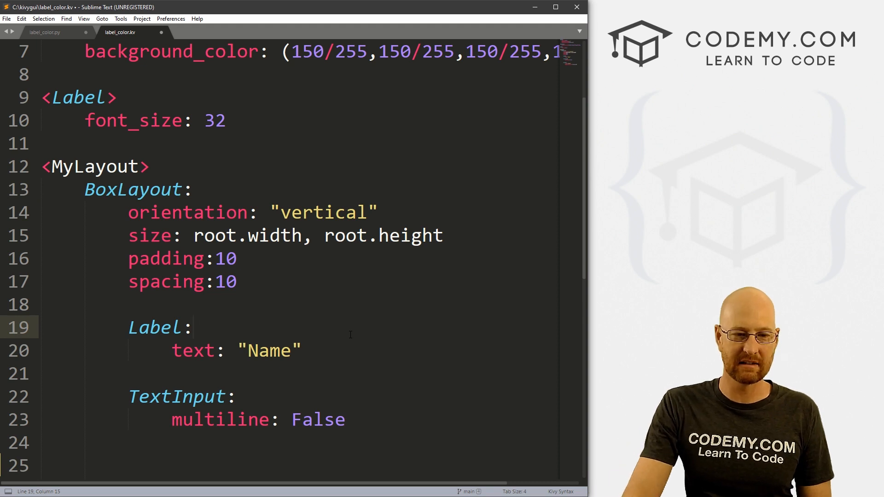
scroll(up, 3)
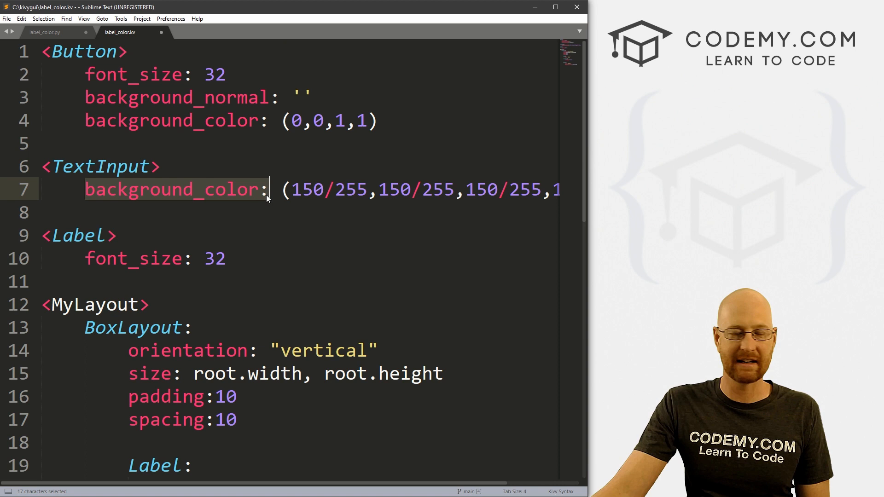
double_click(310, 189)
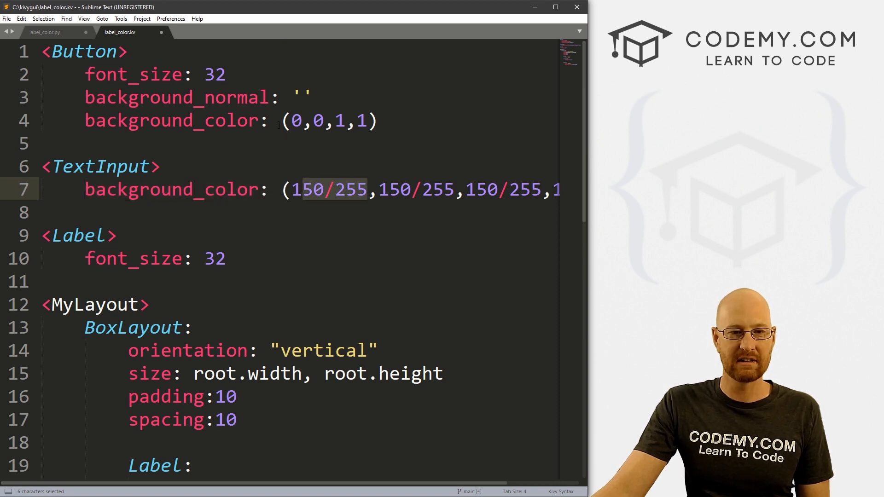
click(358, 120)
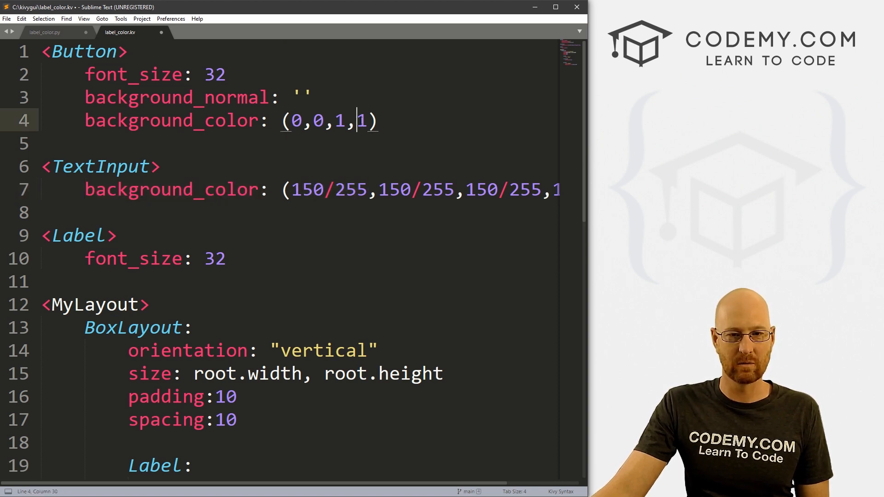
drag(366, 120, 292, 119)
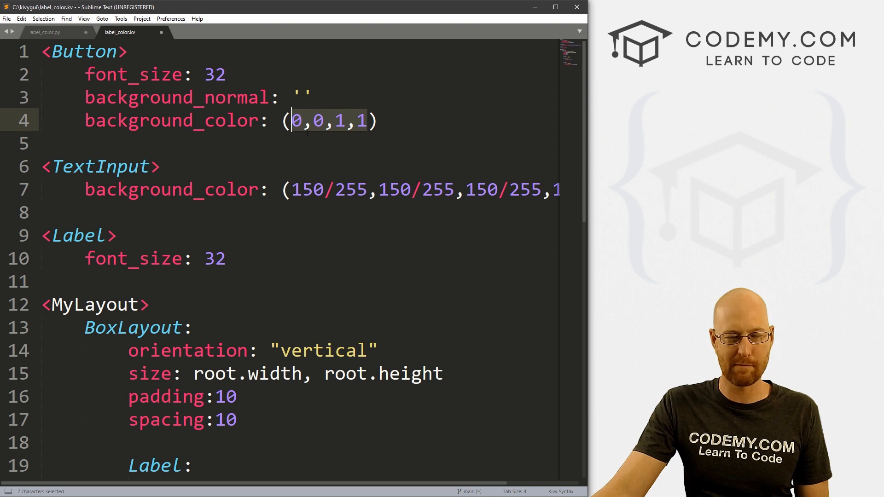
click(314, 120)
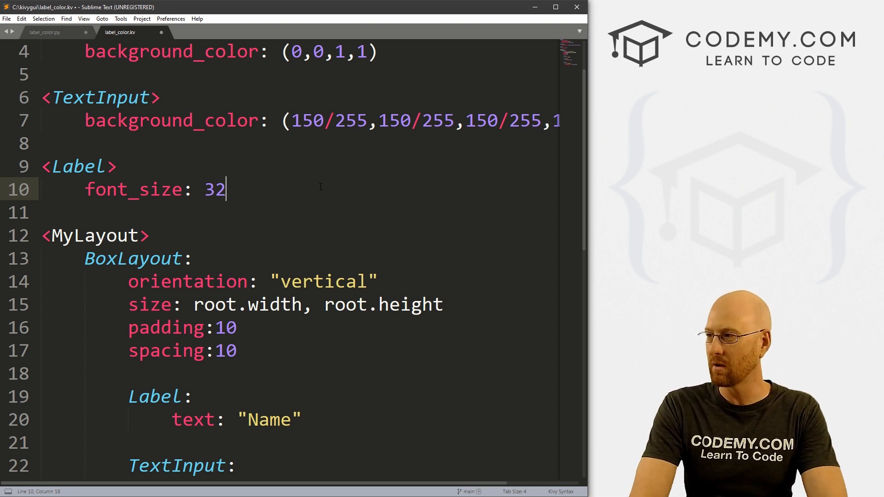
Remove the default Label font size rule and move down to the Name label
key(enter)
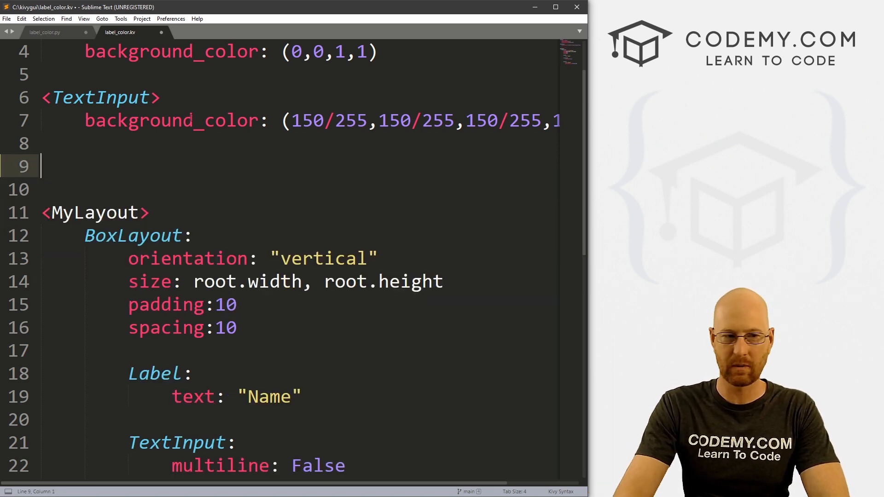
scroll(down, 3)
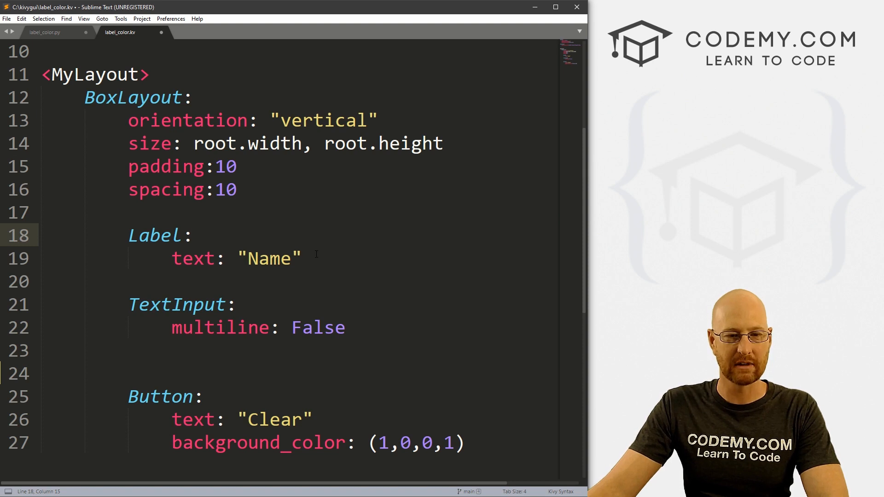
scroll(down, 3)
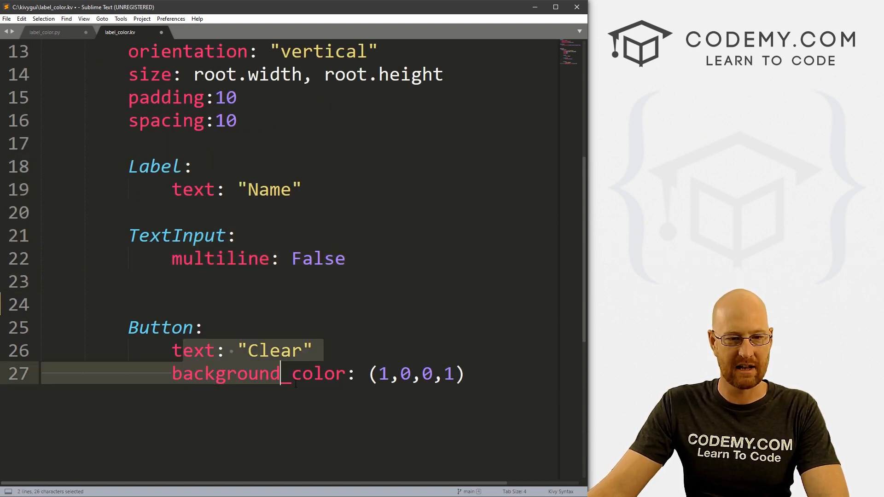
Add background_color: (0, 0, 1, 1) under the Name label's text and save the kv file
key(enter)
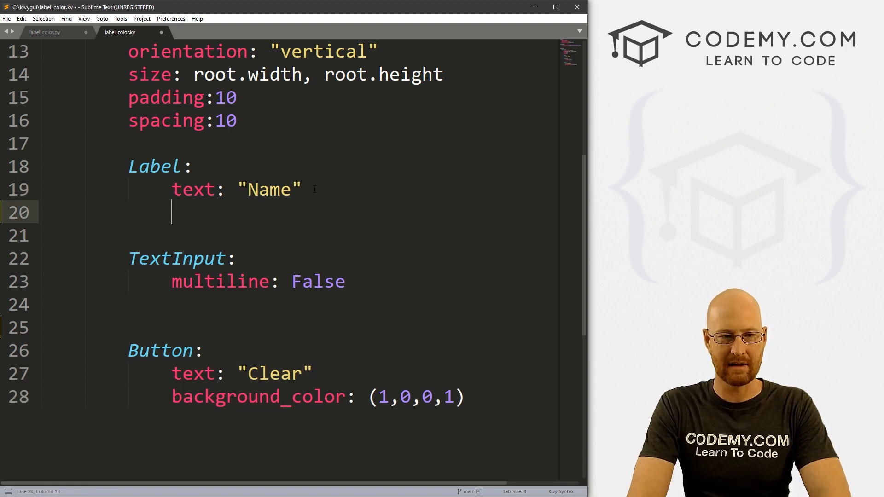
text(background_color: (1, 1, 1, 1)
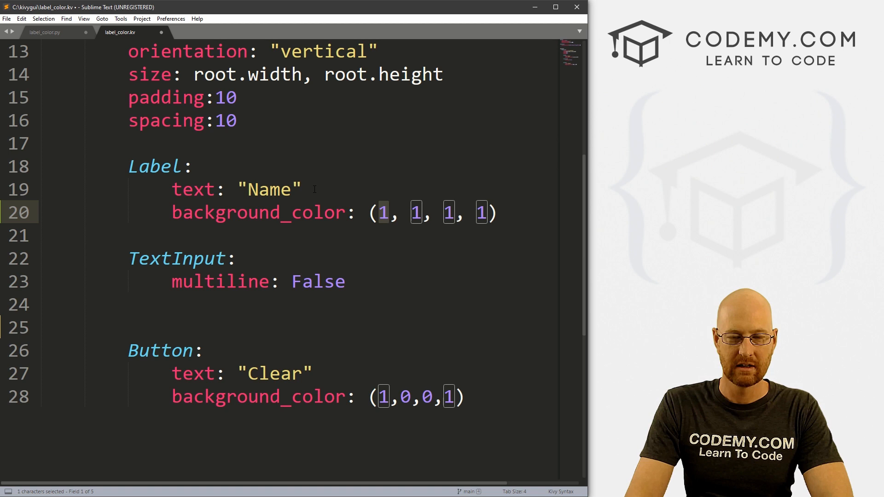
click(376, 213)
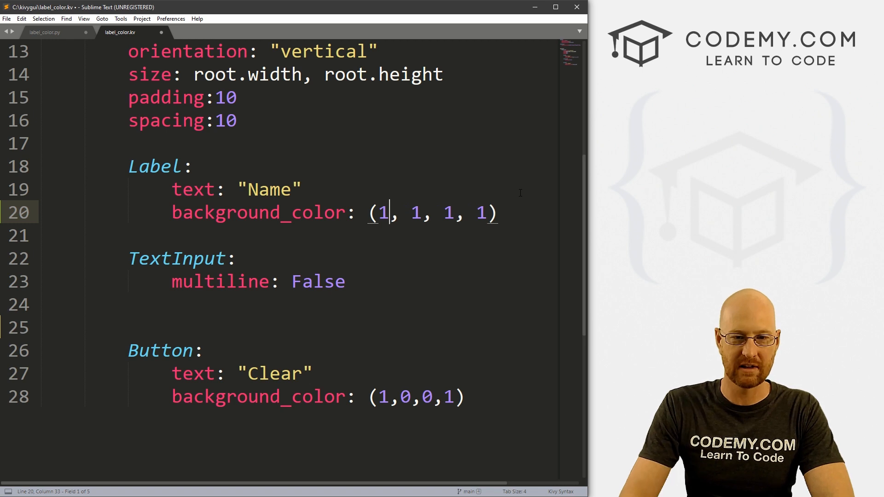
text(0)
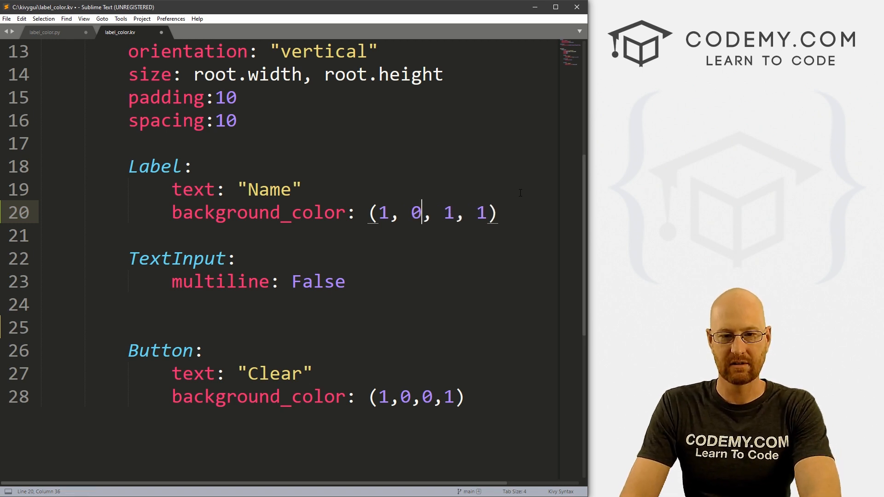
key(Backspace)
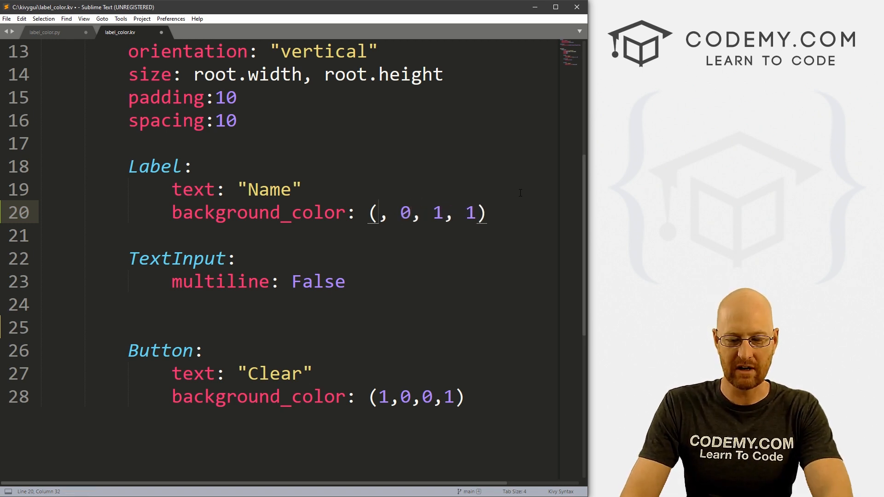
text(0)
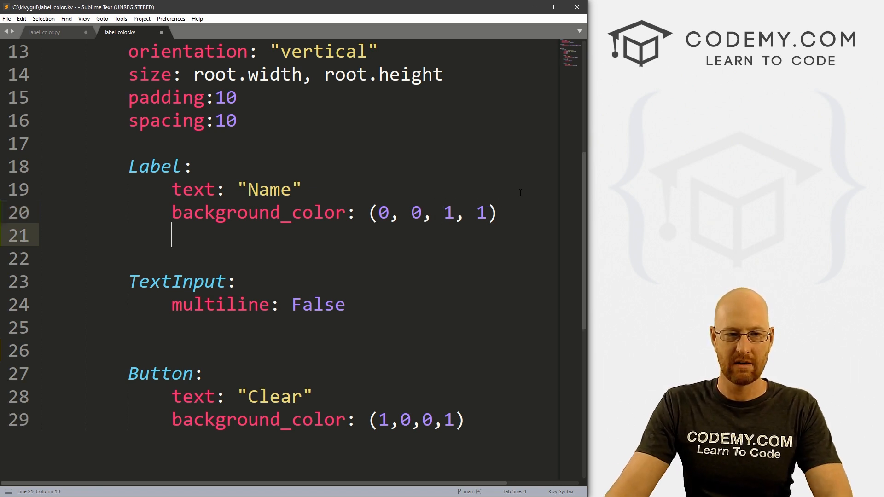
key(ctrl+s)
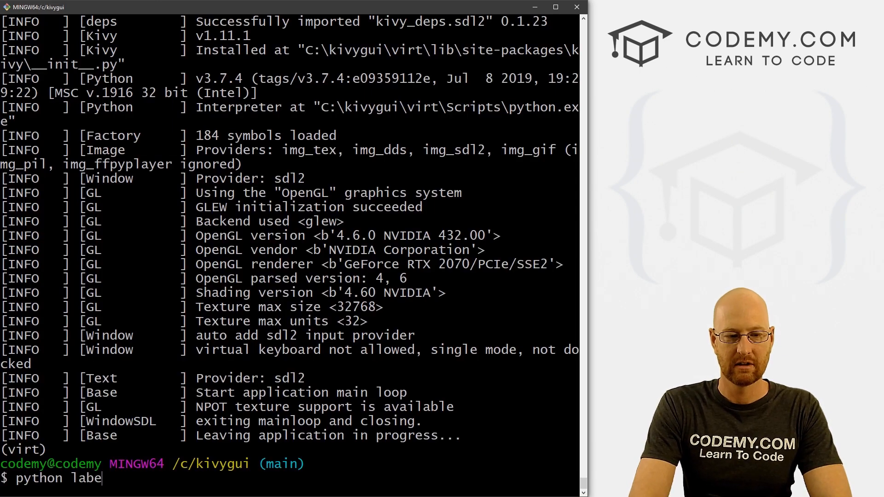
Run python label_color.py, see the Name label has no blue background, and close the app
text(l_color.po)
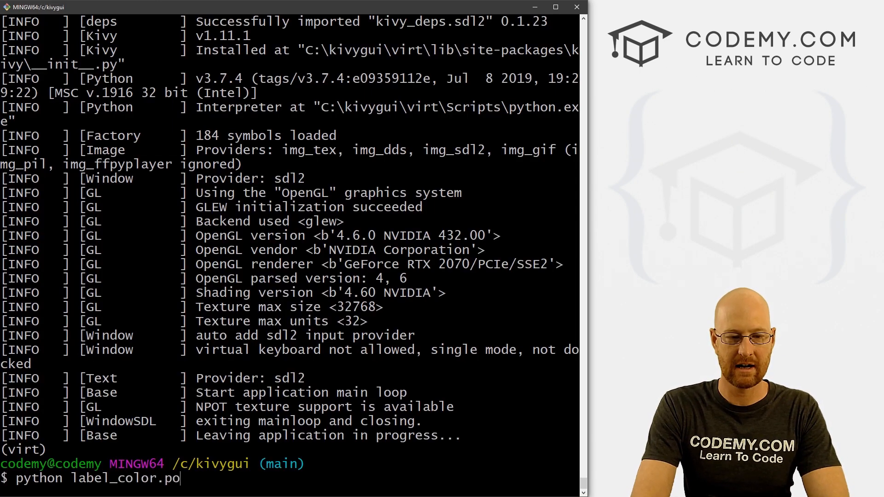
key(Return)
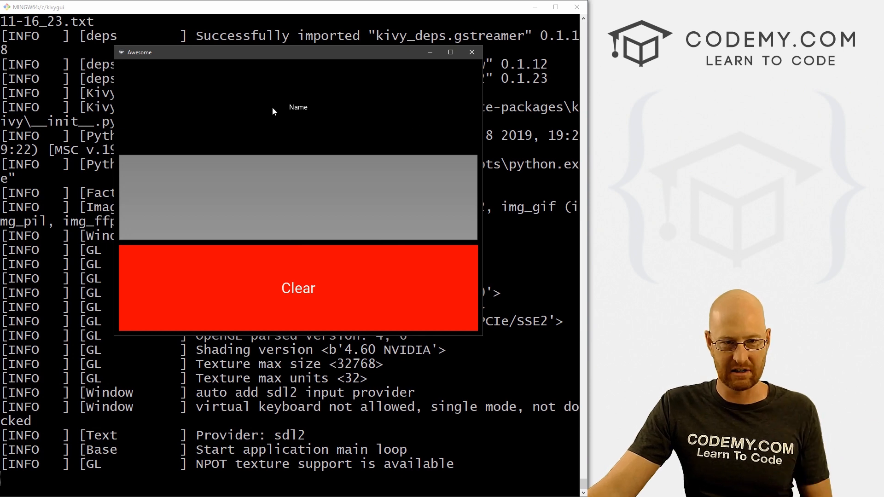
mouse_move(324, 278)
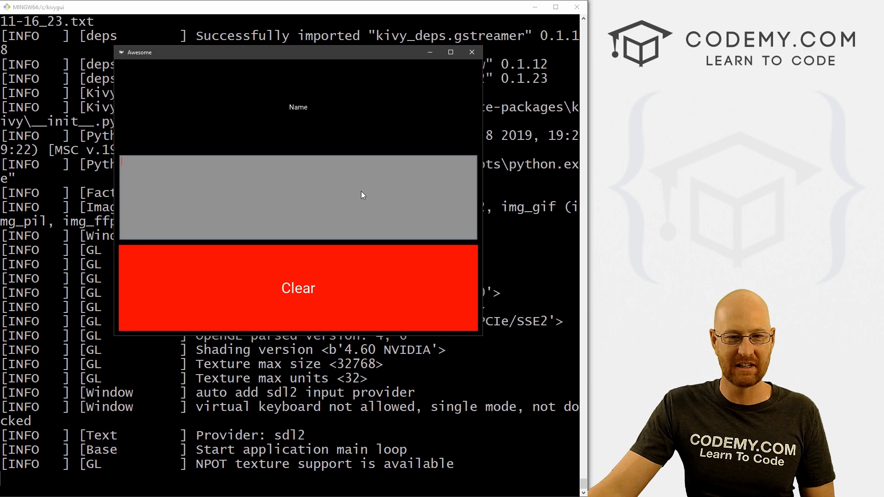
mouse_move(473, 51)
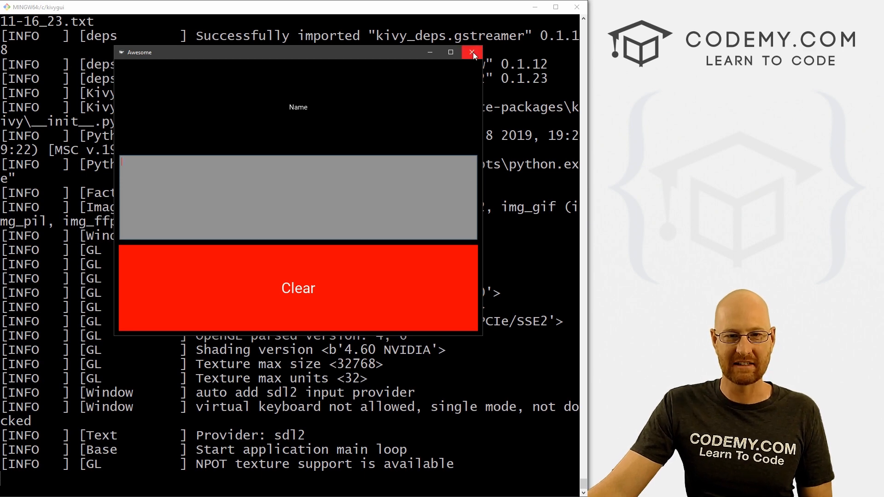
click(471, 51)
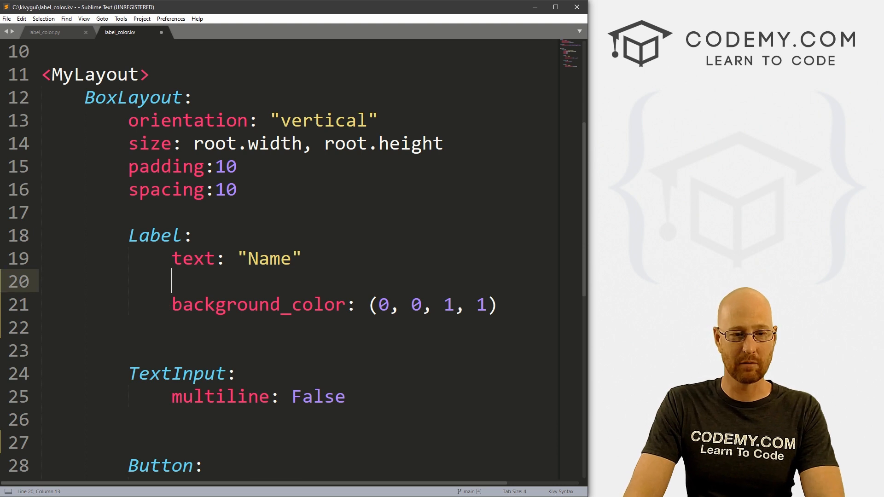
Add font_size: 45 to the Name label
text(f)
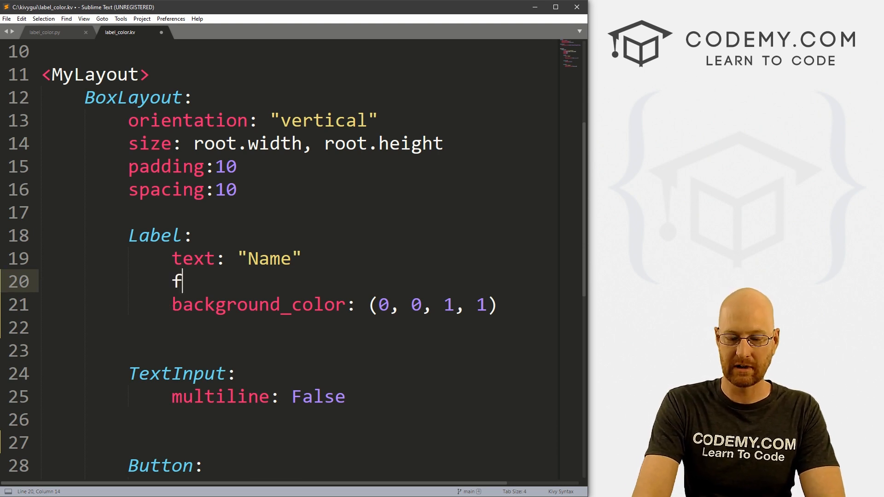
text(ont_size;)
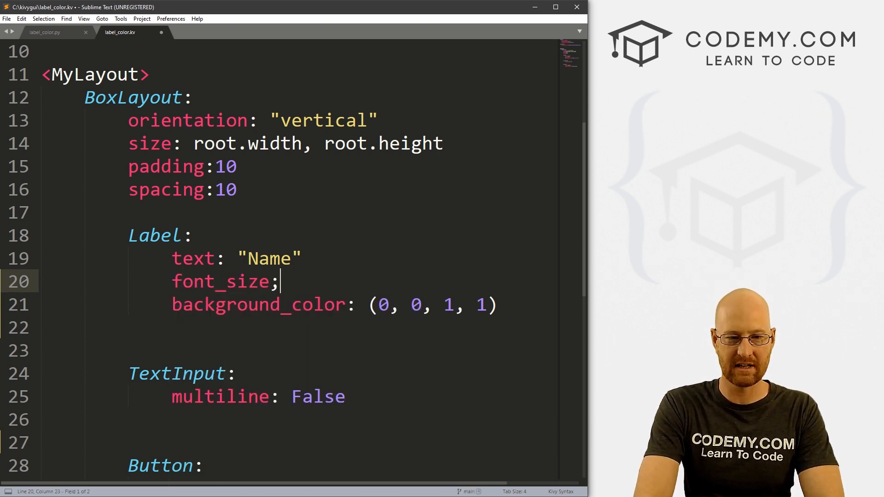
text(: 45)
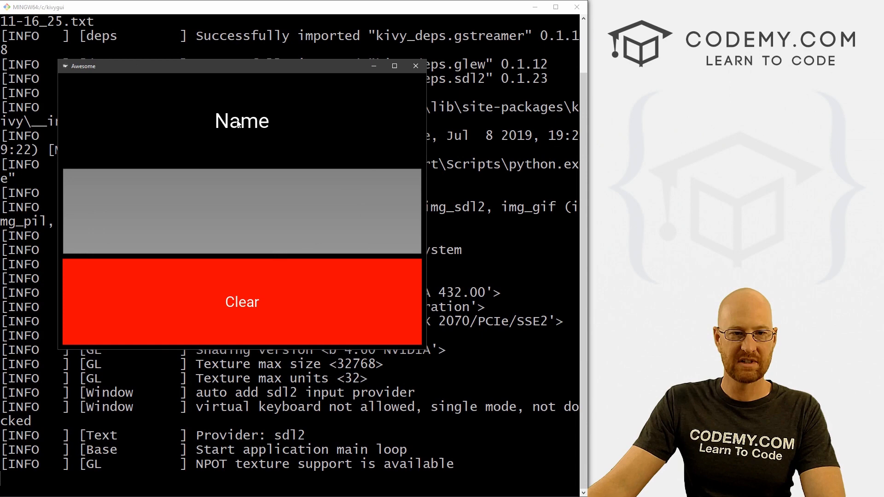
mouse_move(410, 85)
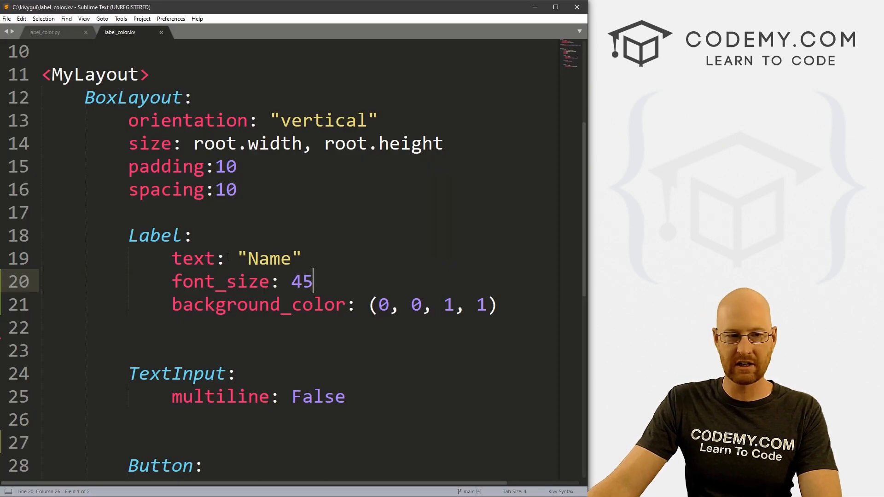
Add canvas.before: with Color: using rgba: self.background_color
text(canvas.befor)
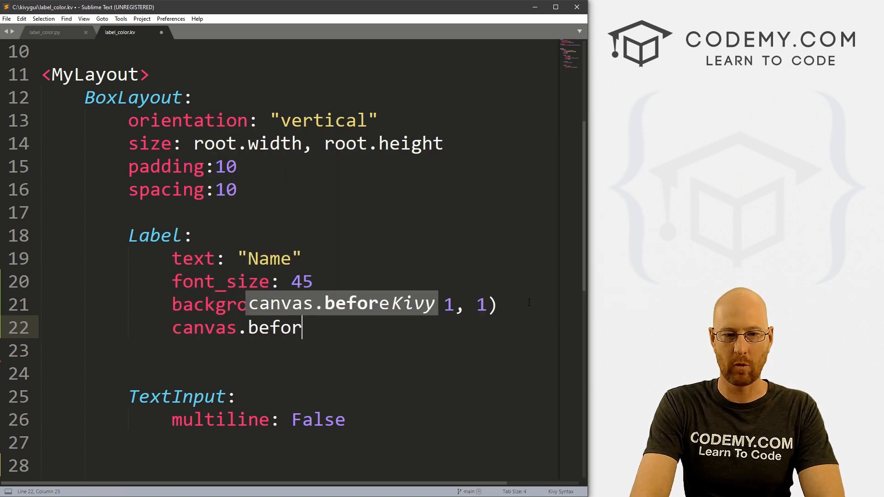
text(Color:)
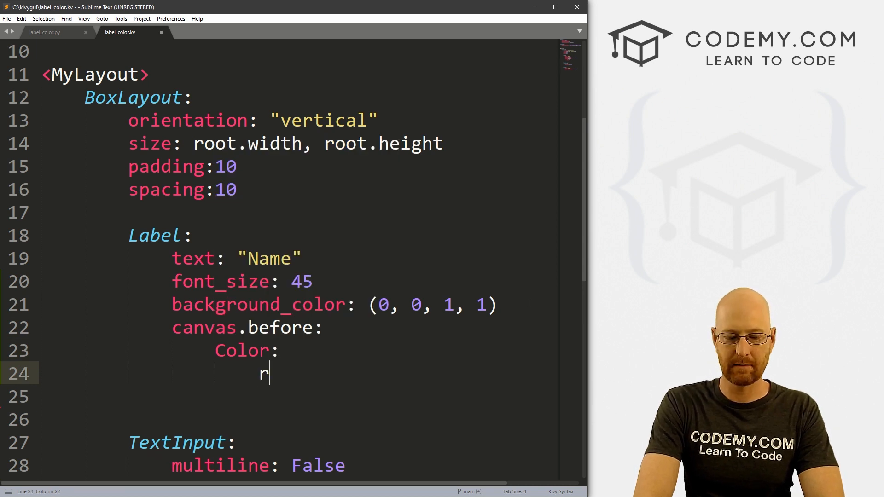
text(gba:)
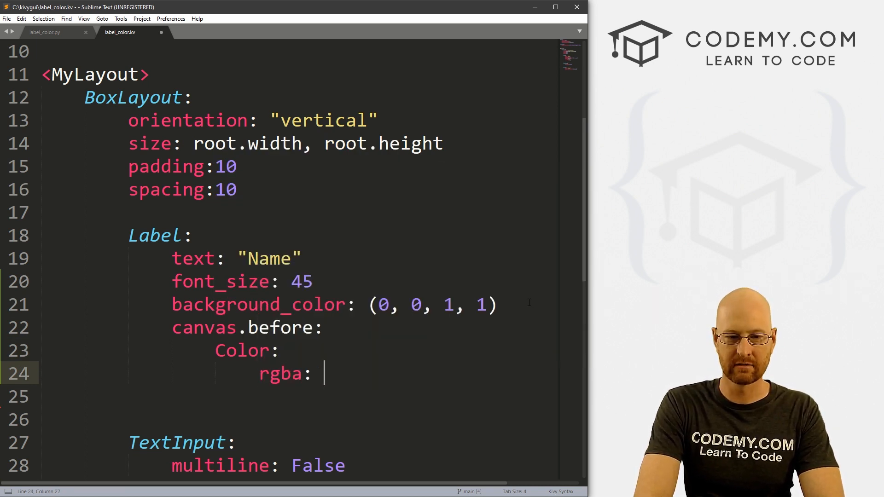
mouse_move(371, 371)
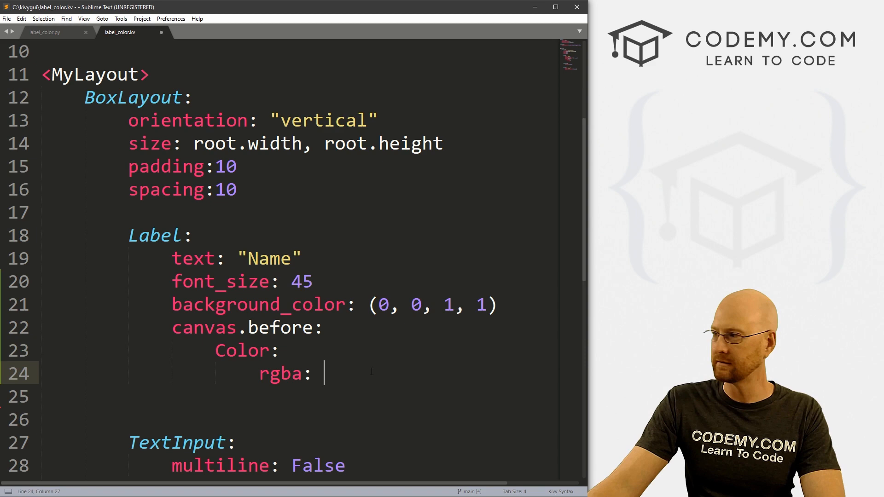
text(self.)
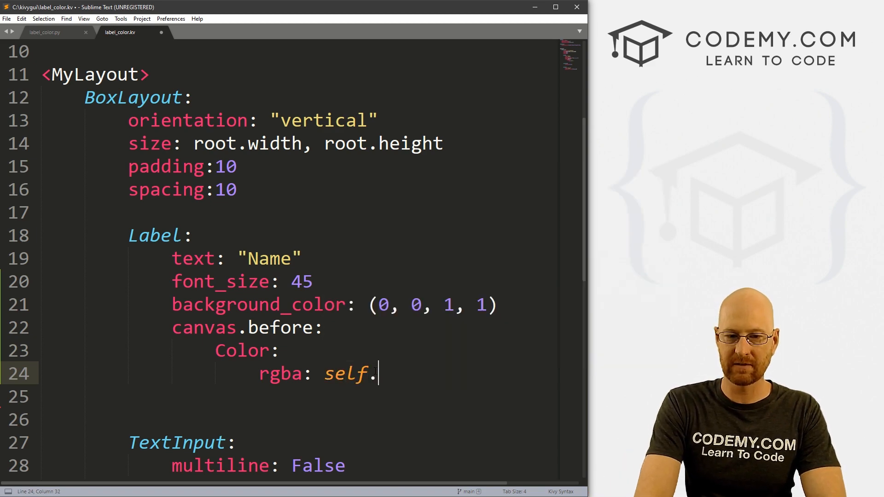
text(background_color)
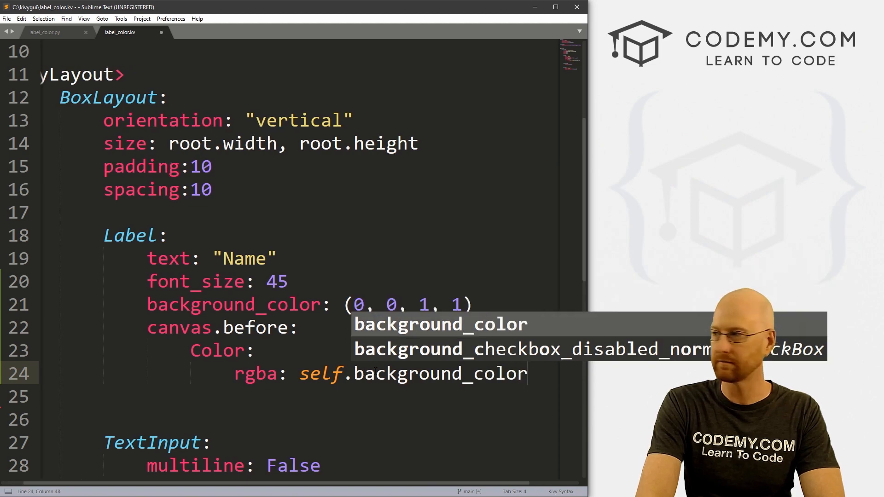
Add a Rectangle: with size: self.size and pos: self.pos
text(Rectangle:)
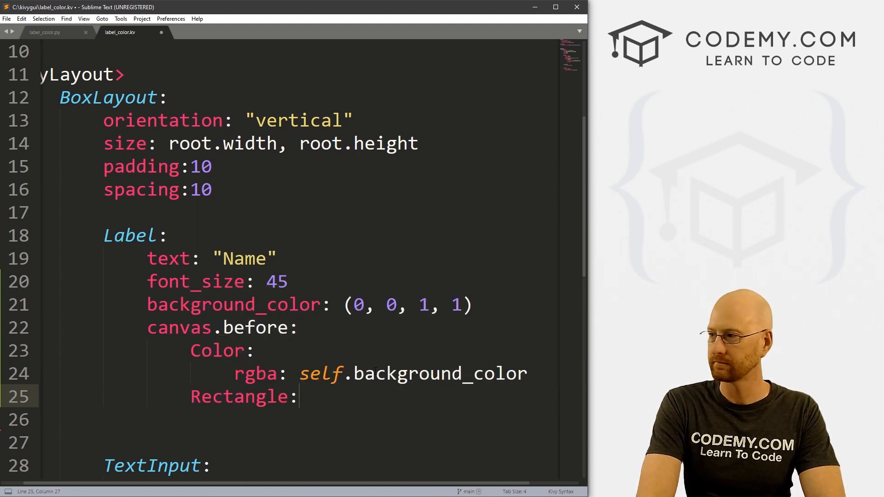
text(size: self.size)
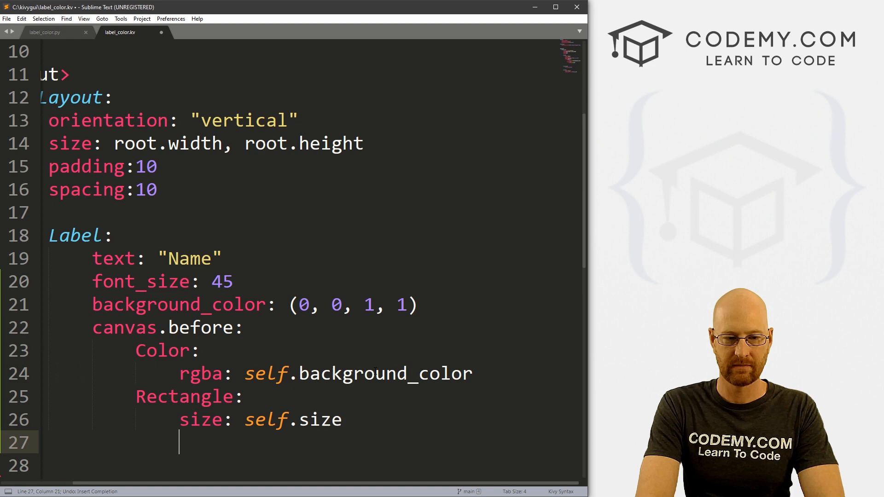
text(pos: se)
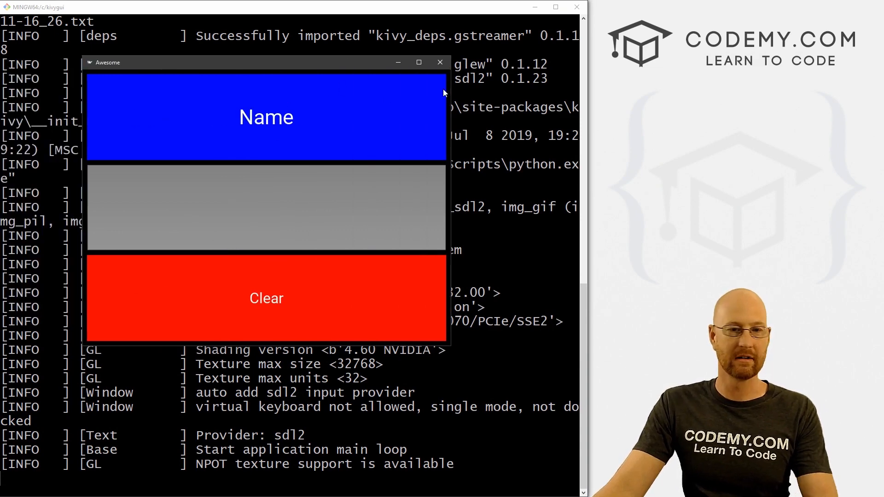
mouse_move(440, 62)
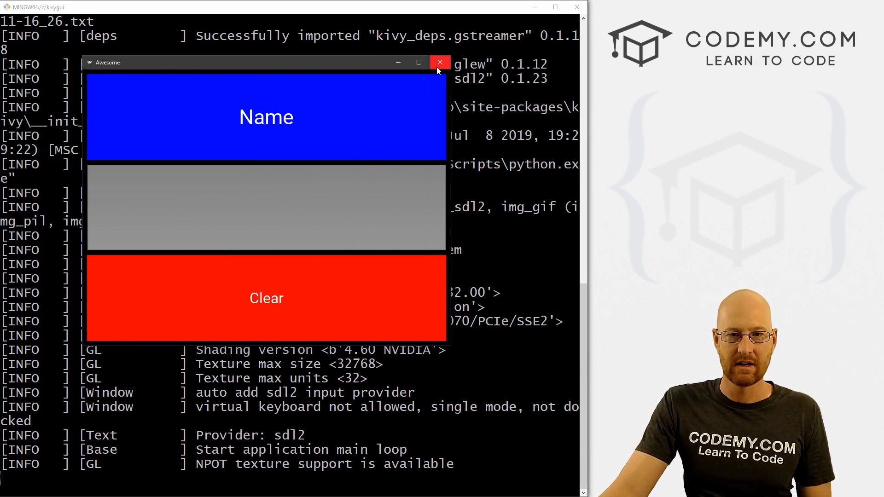
Close the Kivy app after viewing the blue Name label
click(440, 62)
text(1)
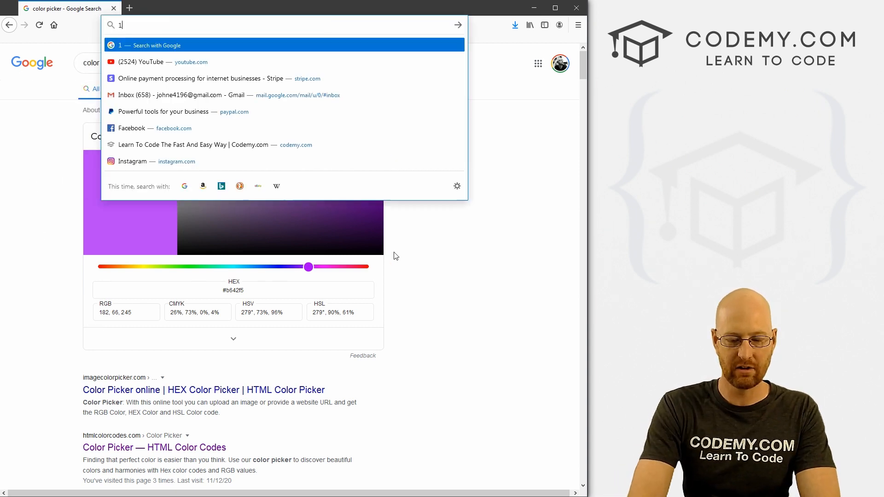
Read the purple colour's RGB values 182, 66, 245 from Google's color picker
text(82, 66)
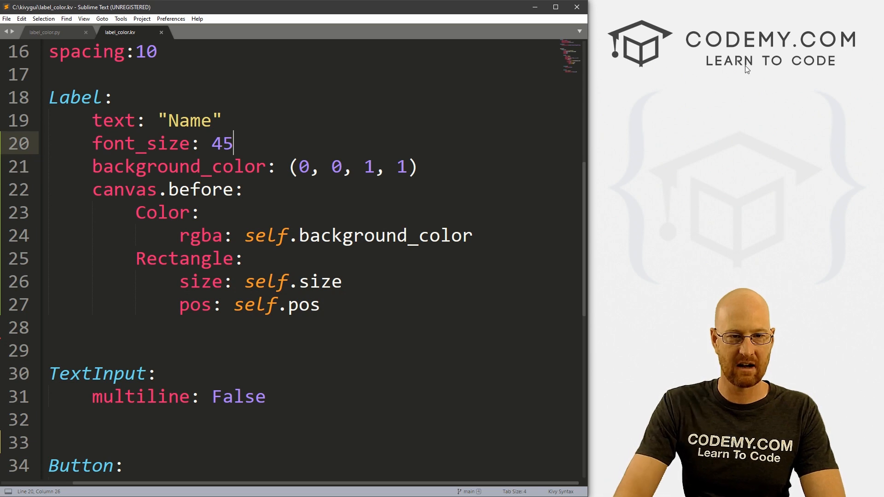
Set the Name label's background_color to (182/255, 66/255, 245/255, 1)
text(182, 66, 245)
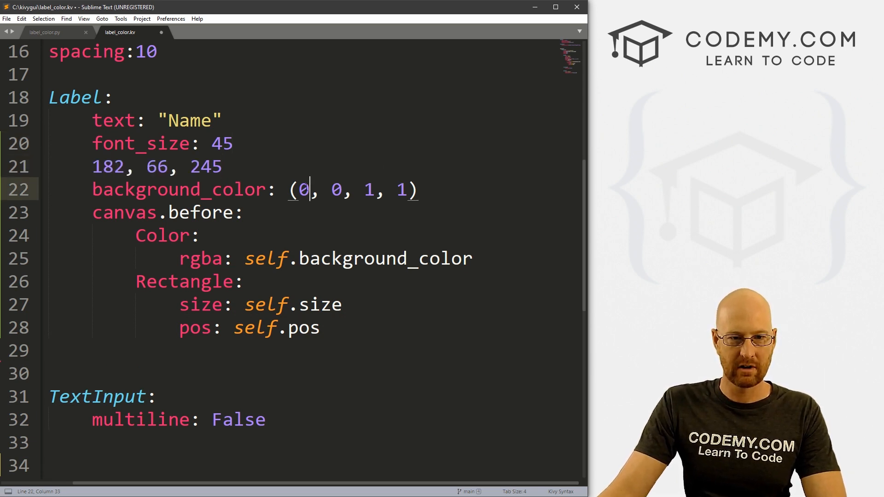
text(82/255)
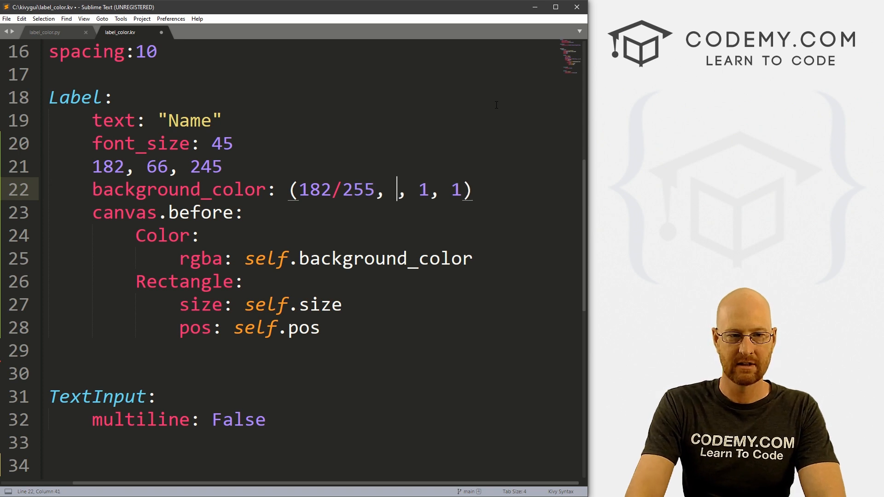
text(66/)
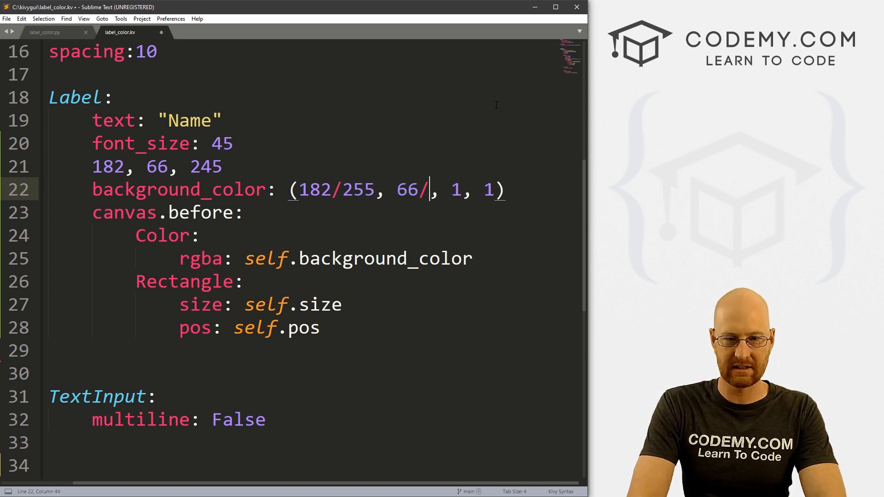
text(255)
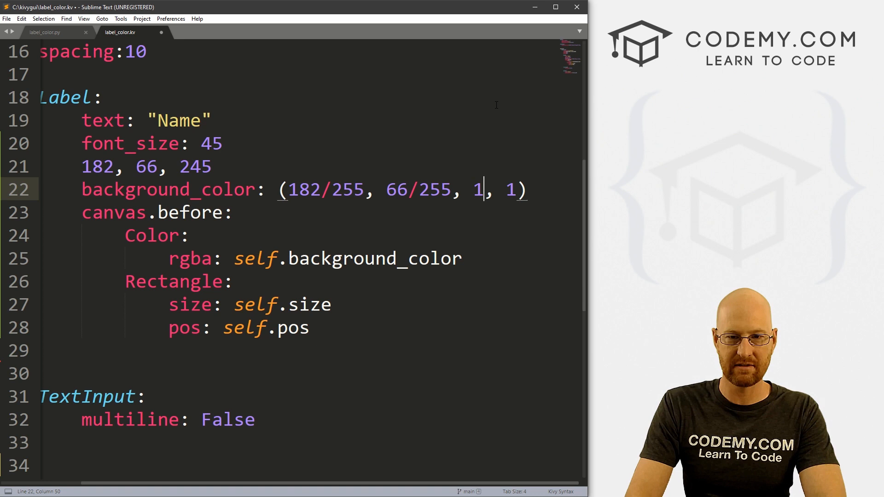
text(45/)
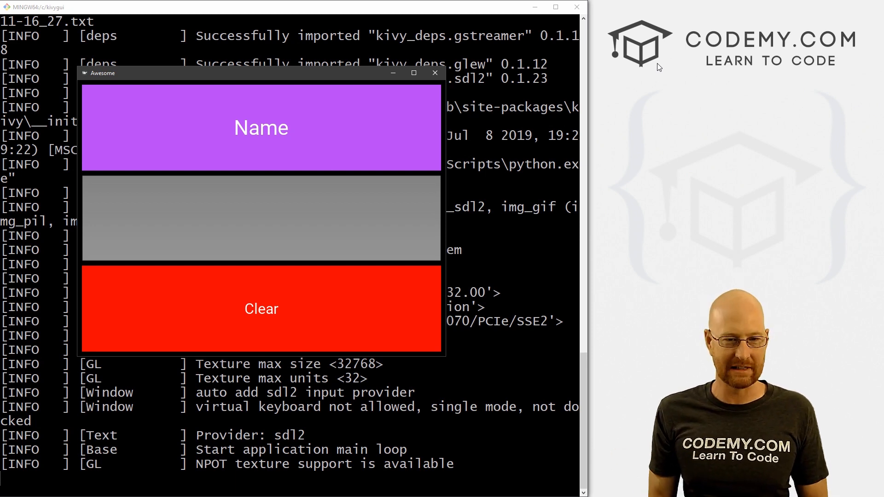
mouse_move(261, 121)
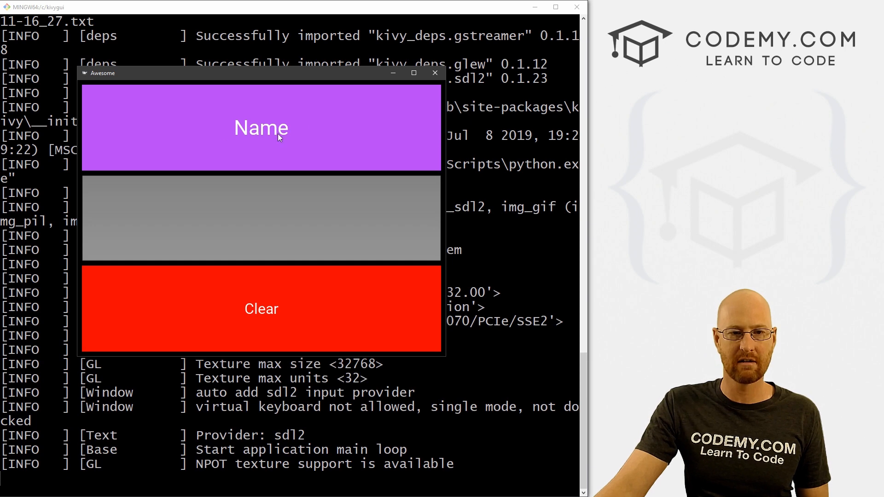
Close the Kivy app after confirming the Name label is purple
click(434, 73)
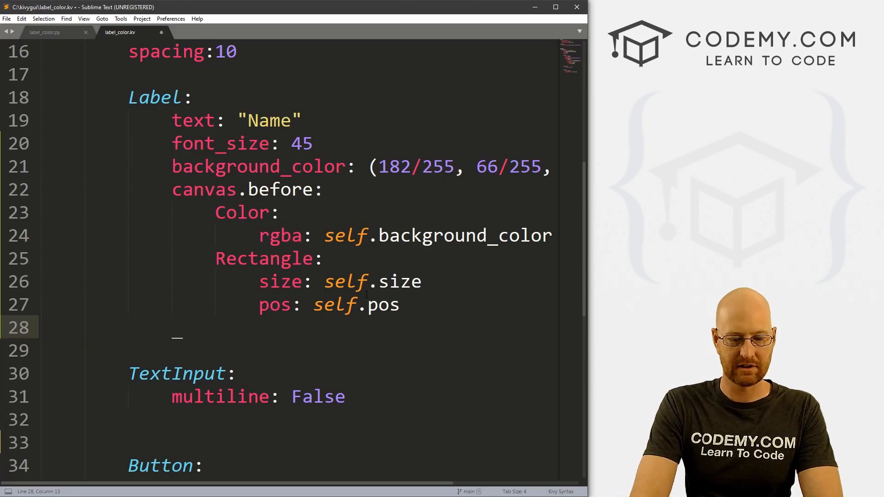
Add a '# Text Properties' comment and a color: (0,1,0,1) rule to the Name label
text(# Text)
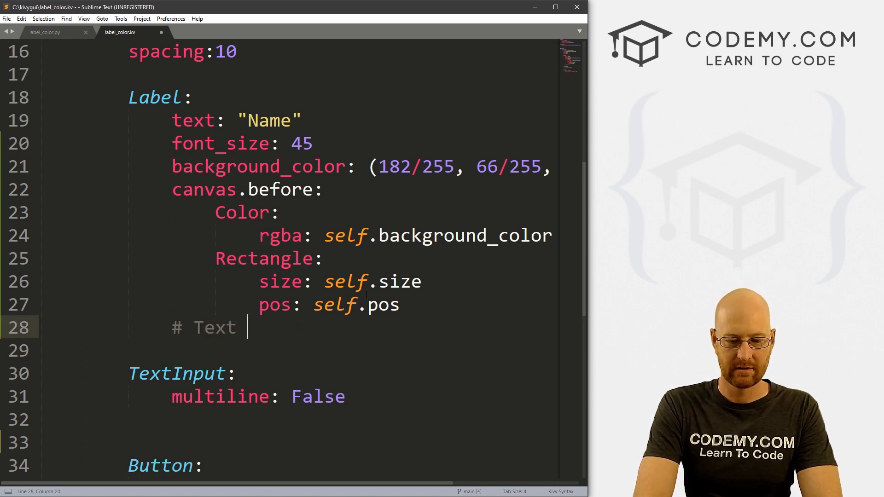
text(Propertio)
click(301, 351)
text(color:)
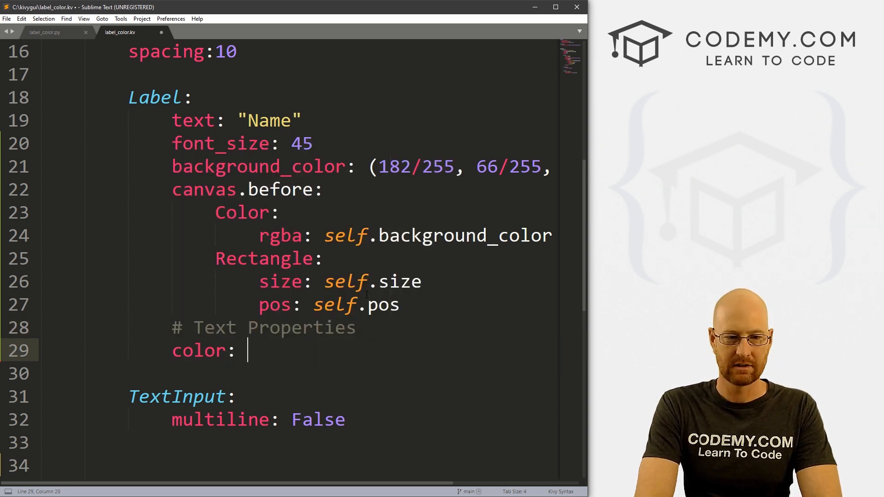
text(())
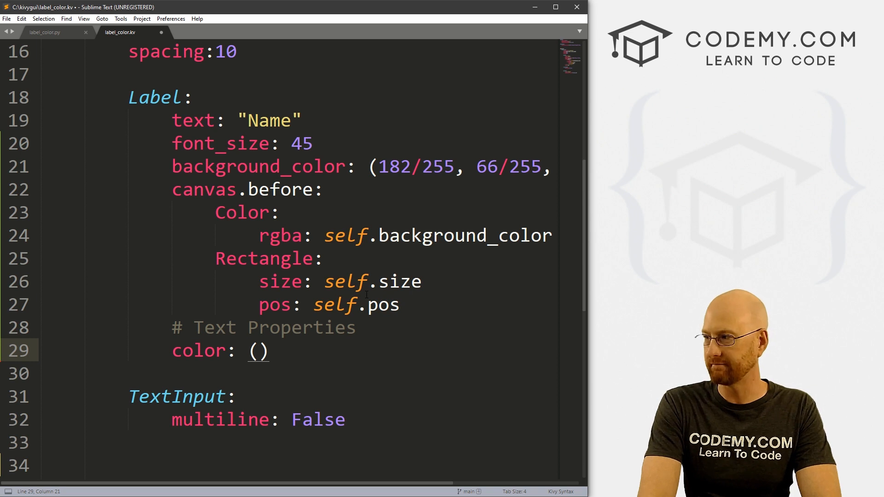
text(0,1,)
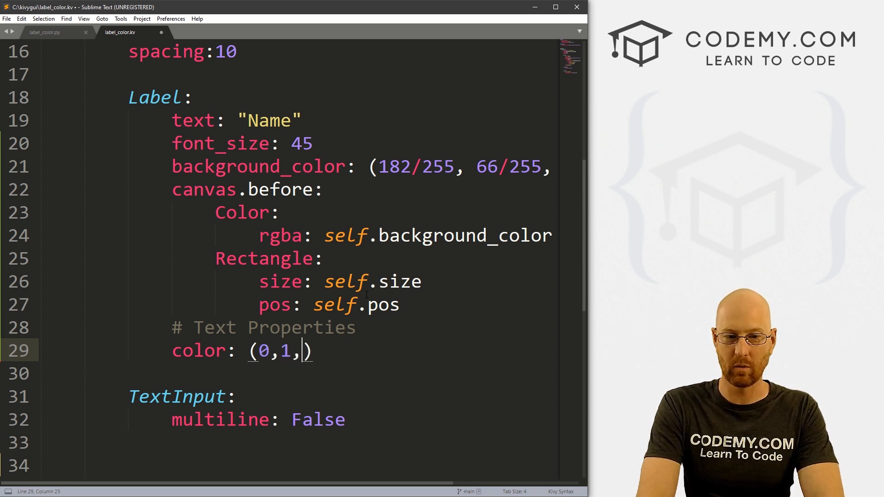
text(0,1)
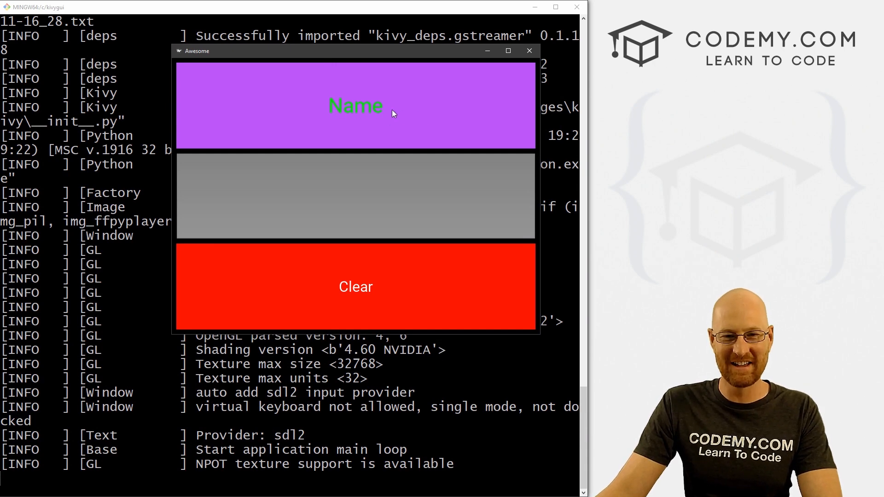
mouse_move(488, 75)
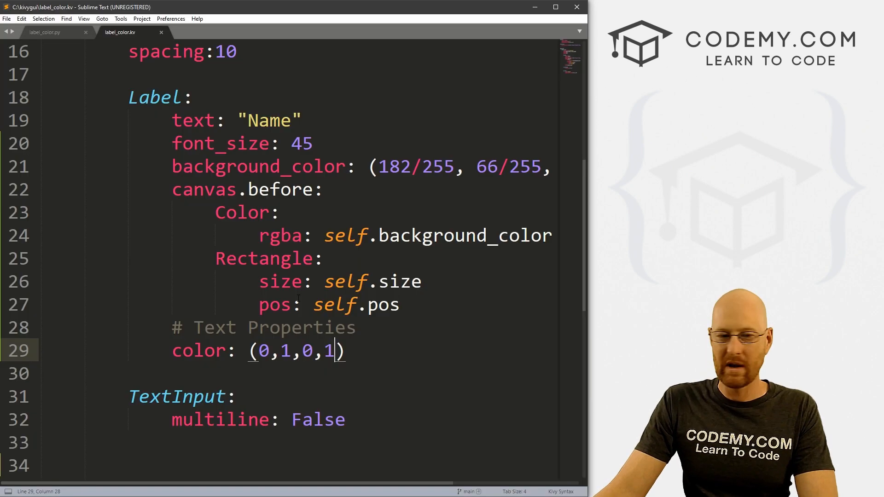
Add bold: True under the color line and verify the bolder Name text in the app
text(b)
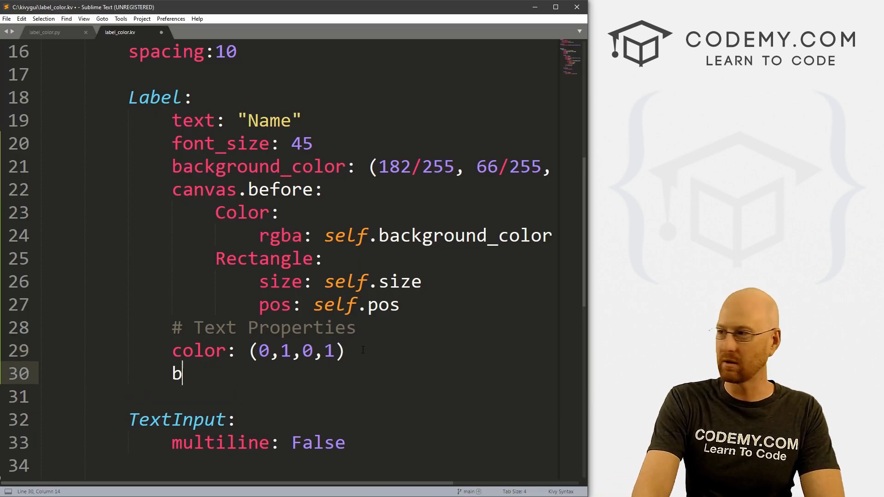
text(old: Tr)
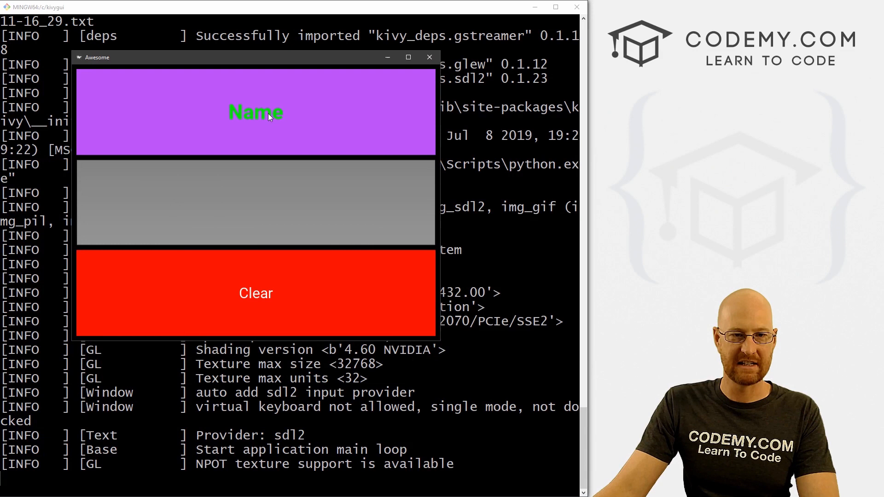
mouse_move(259, 301)
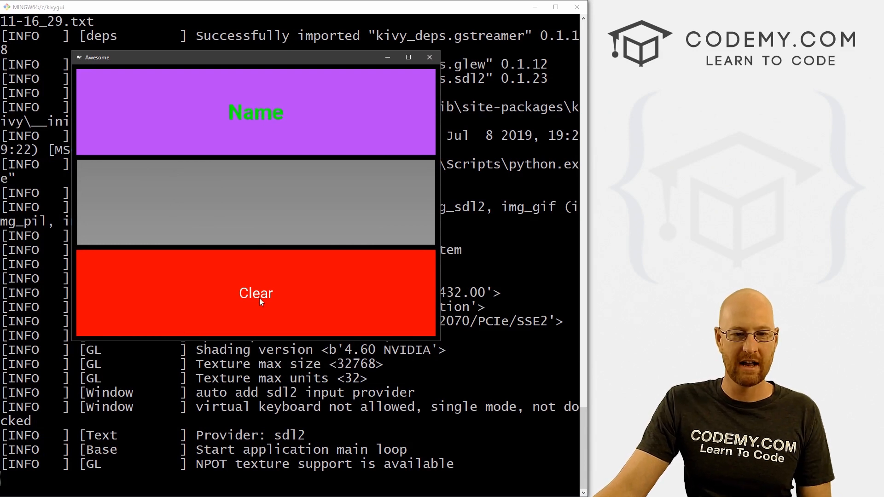
mouse_move(293, 165)
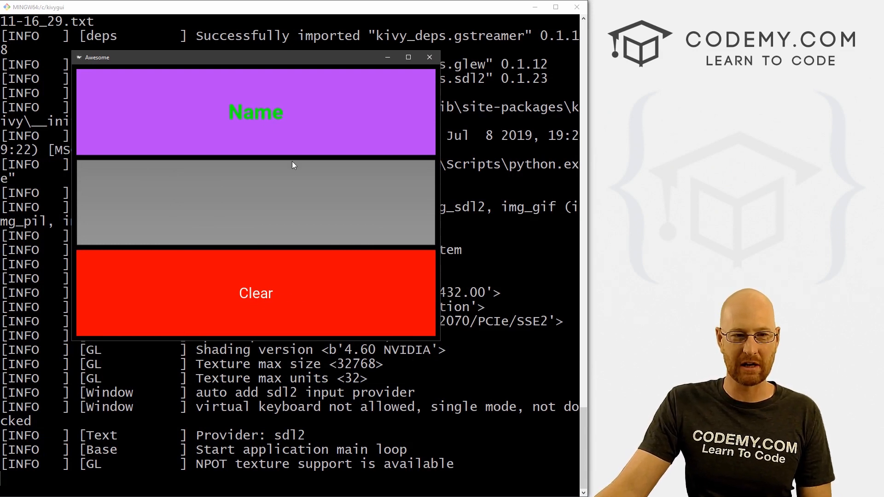
mouse_move(276, 121)
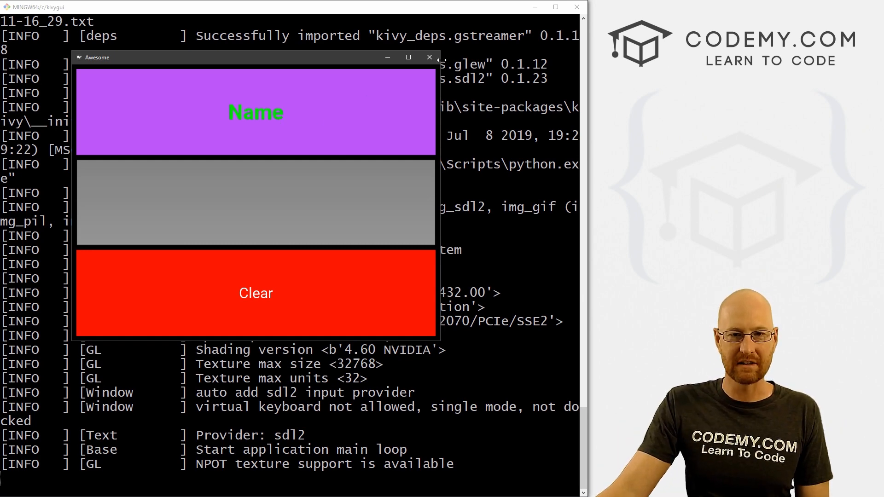
click(430, 57)
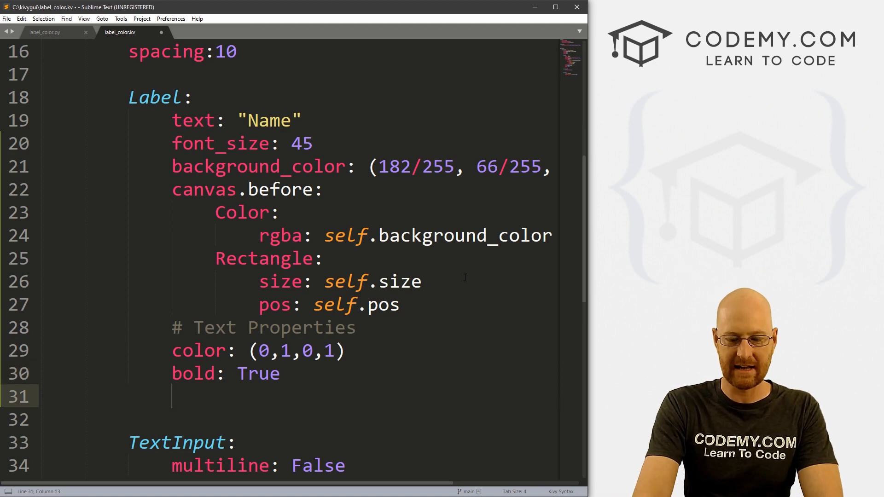
Add italic: True below bold, rerun the app and confirm the italic Name text
text(italic:)
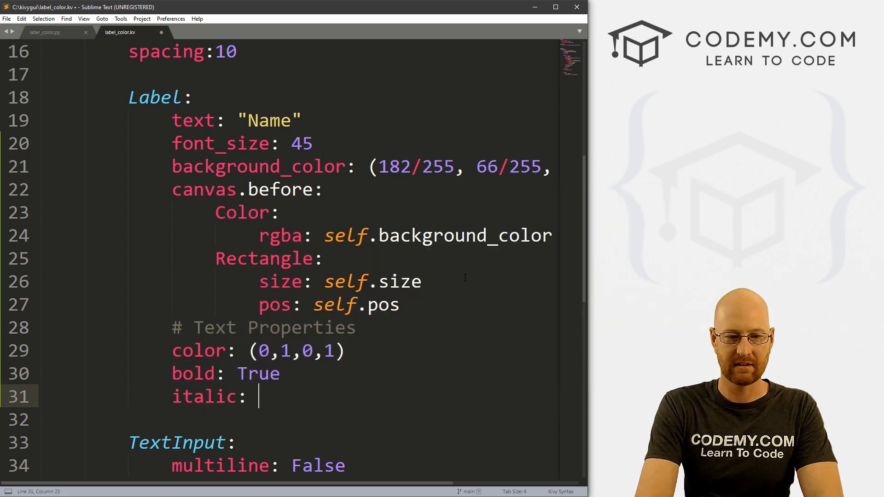
text(True)
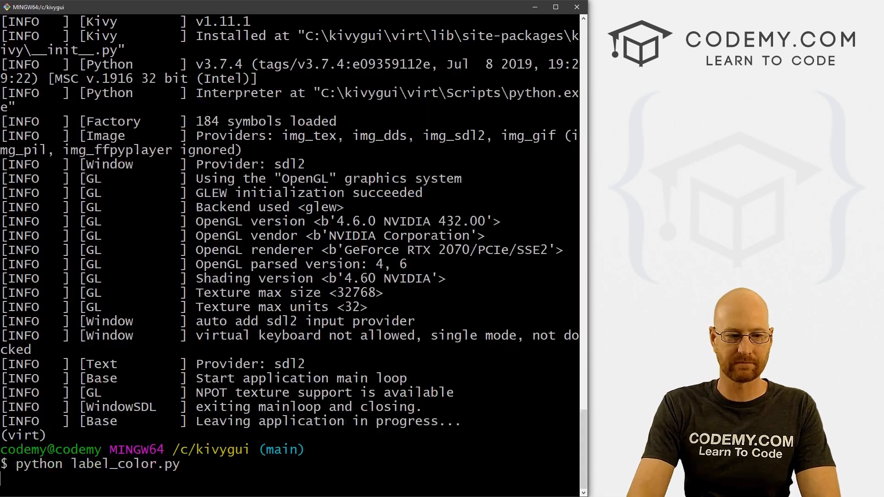
key(Return)
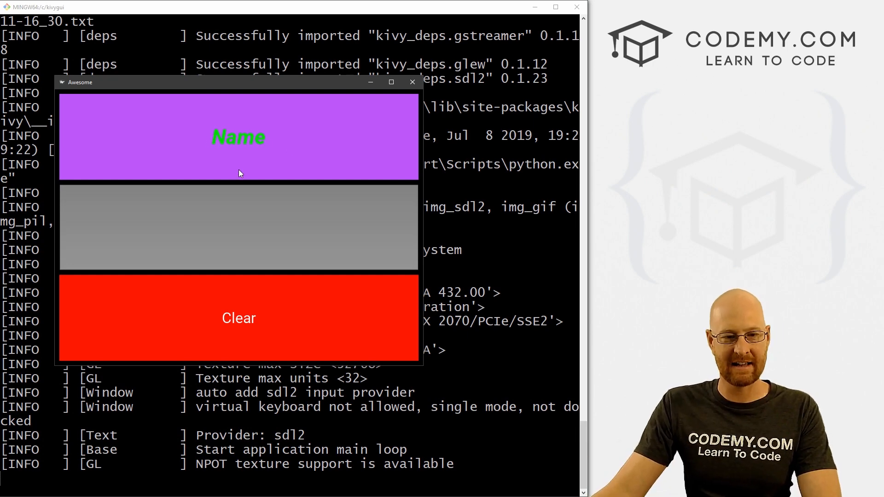
click(413, 81)
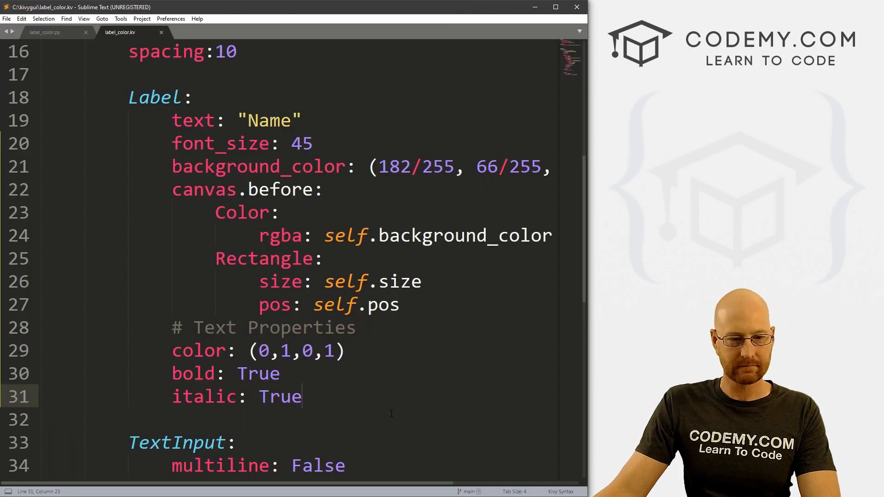
Add outline_color: (0,0,0) to the Name label and save the file
text(outline_col)
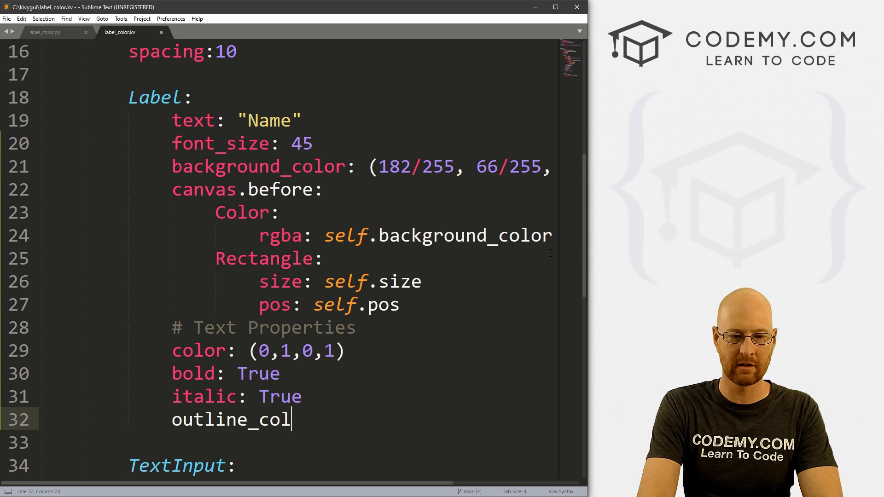
text(or:)
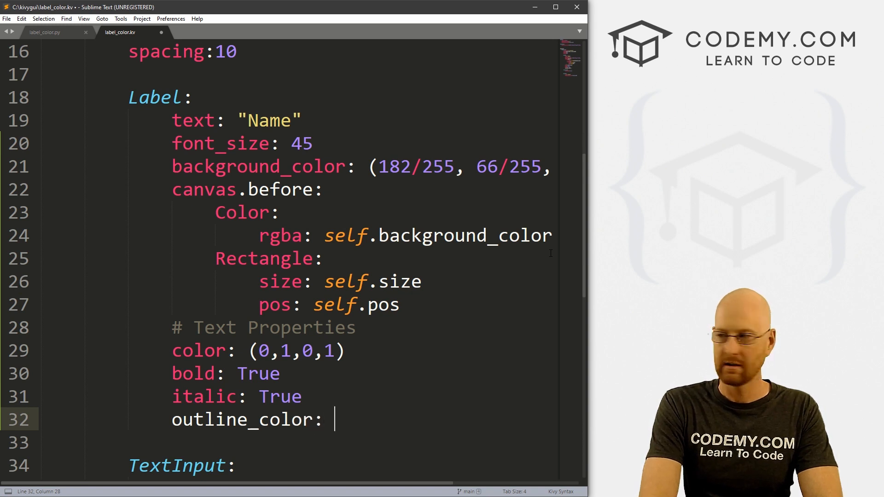
text(())
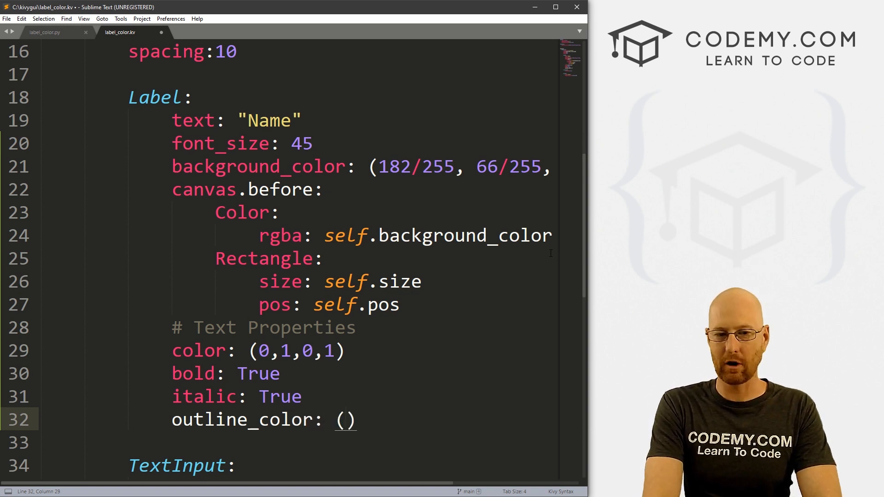
text(0,0,0)
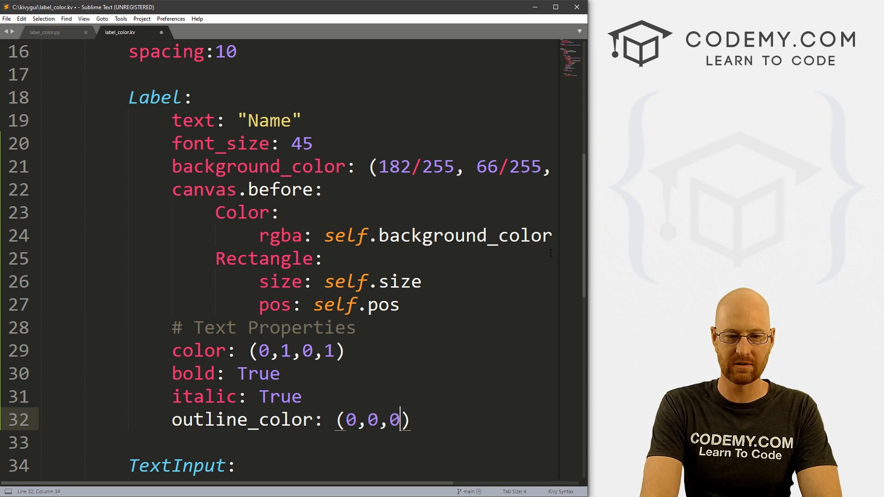
key(ctrl+s)
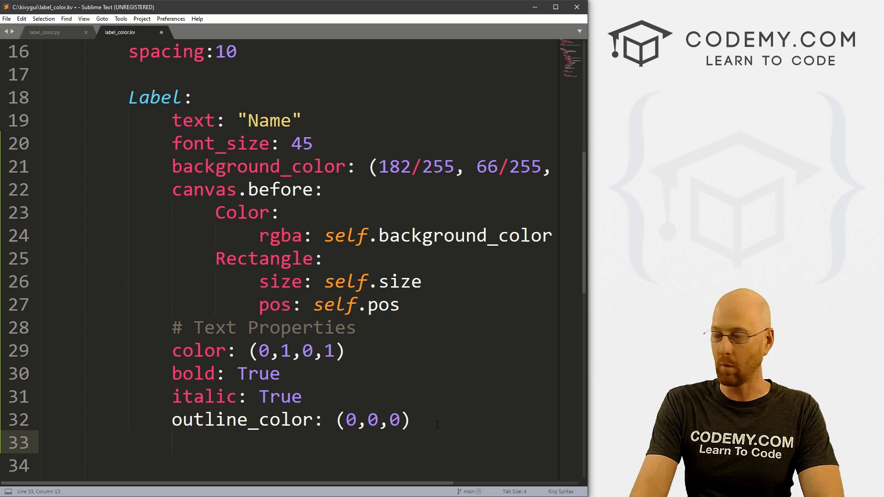
Add an outline_width: 2 line below the outline color
text(o)
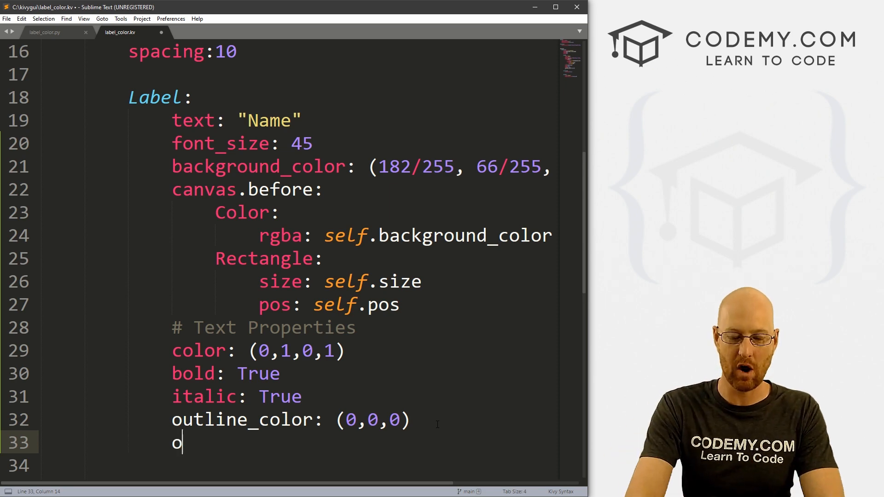
text(utline_ei)
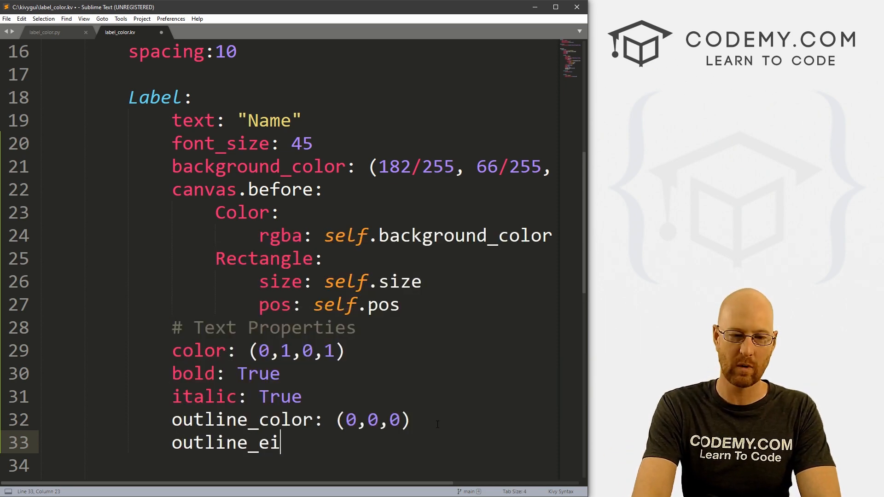
text(dth)
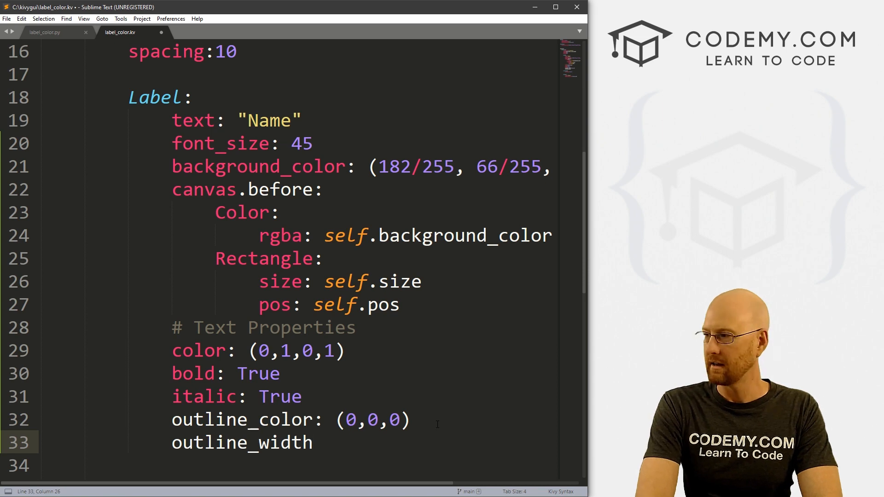
text(: 2)
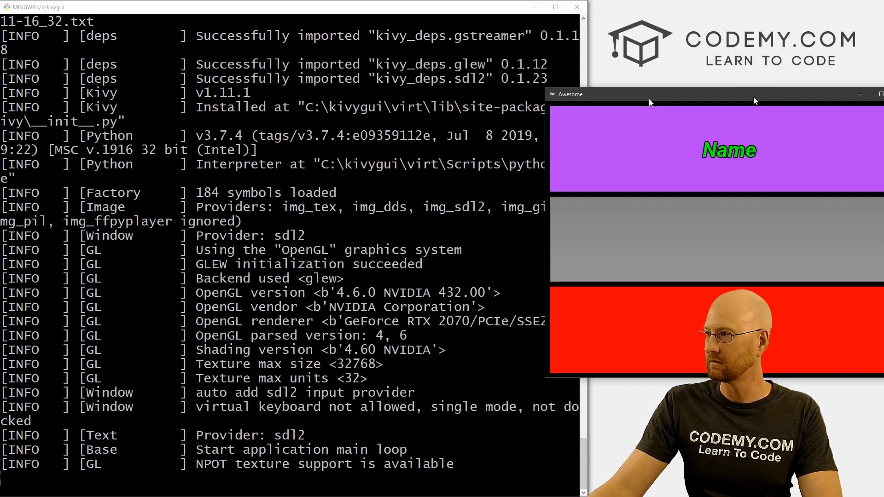
Raise outline_width to 5 and then 10, rerunning the app to compare the thicker outline
drag(649, 94, 335, 79)
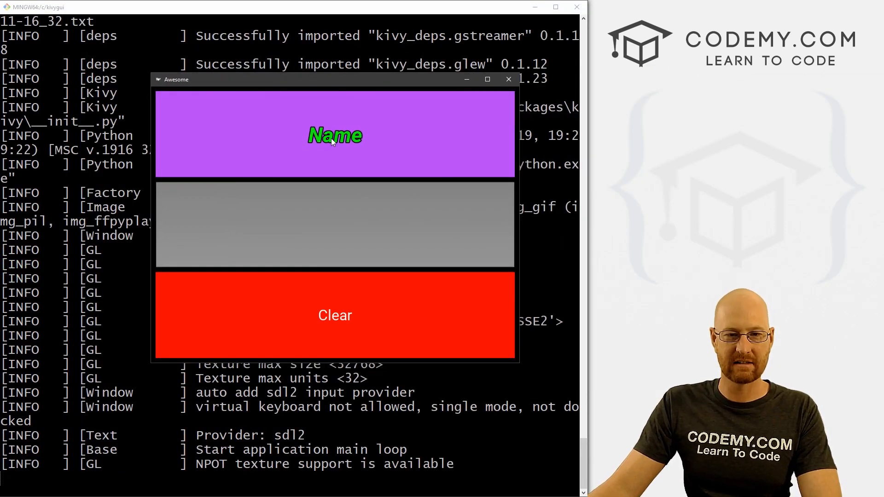
click(508, 79)
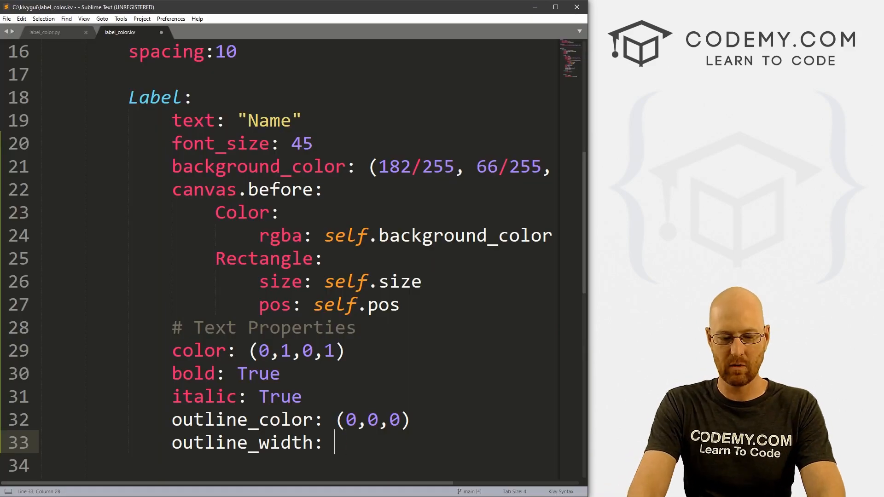
text(5)
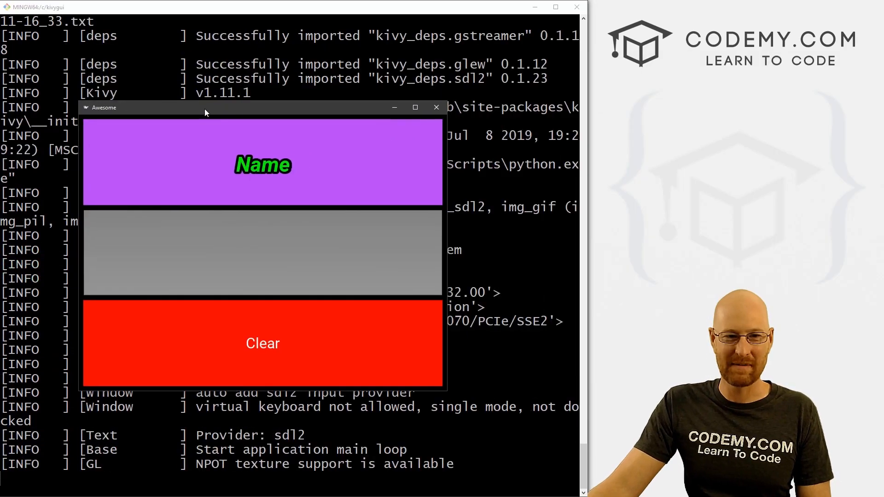
mouse_move(436, 107)
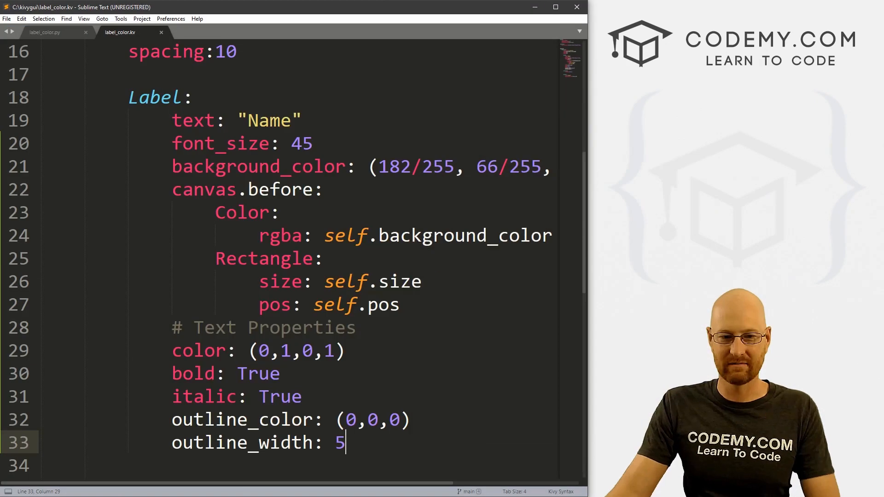
text(0)
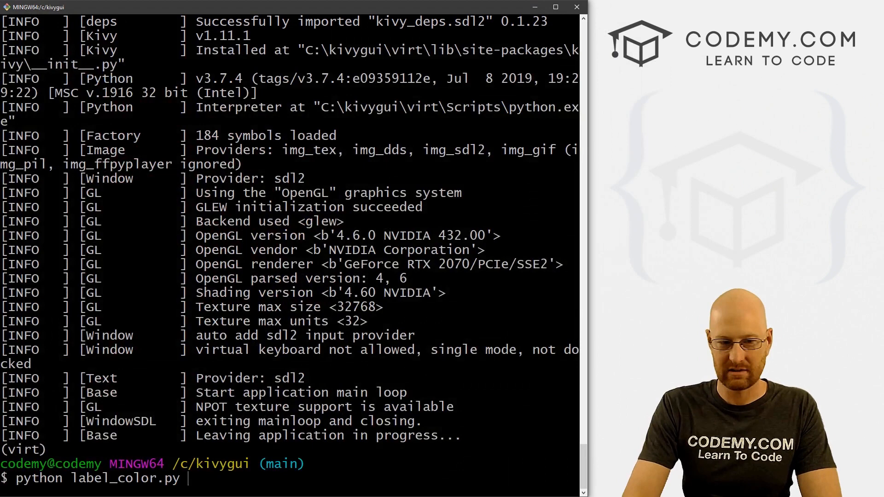
key(Return)
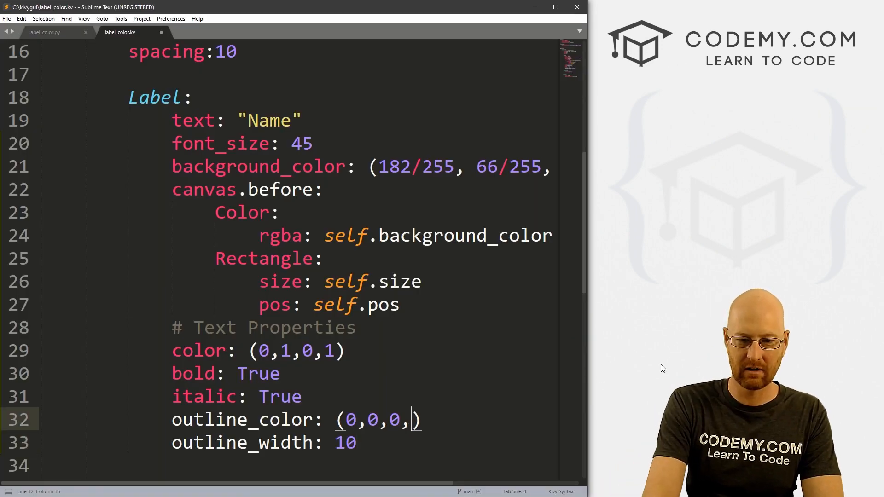
text(.5)
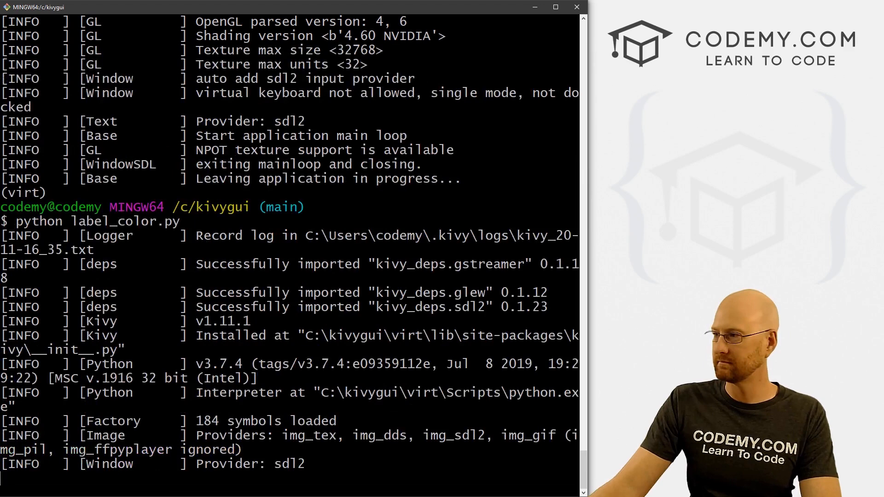
key(Return)
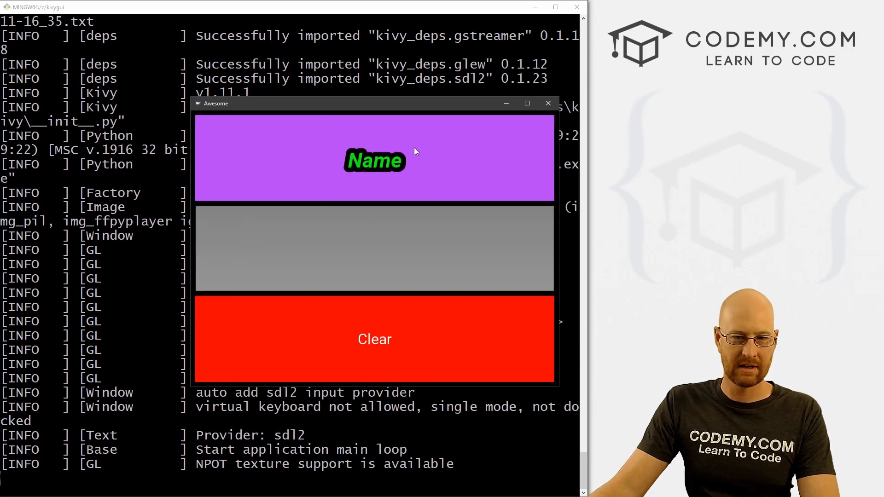
mouse_move(526, 125)
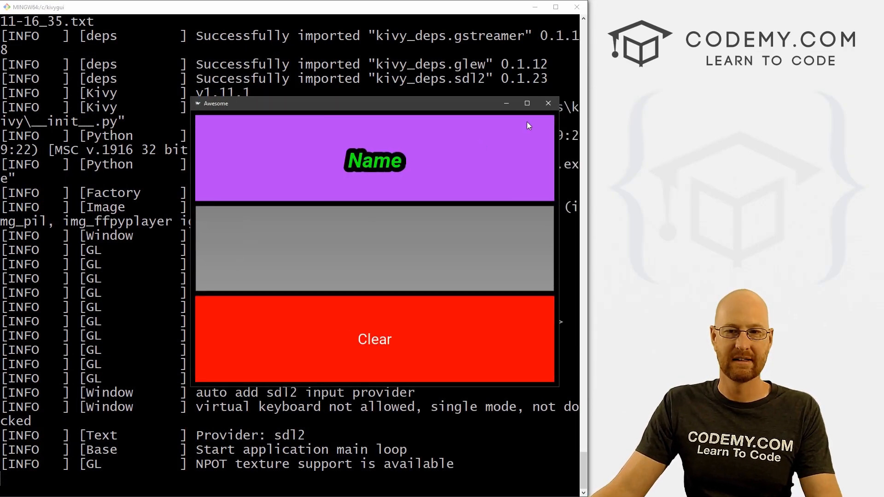
click(548, 103)
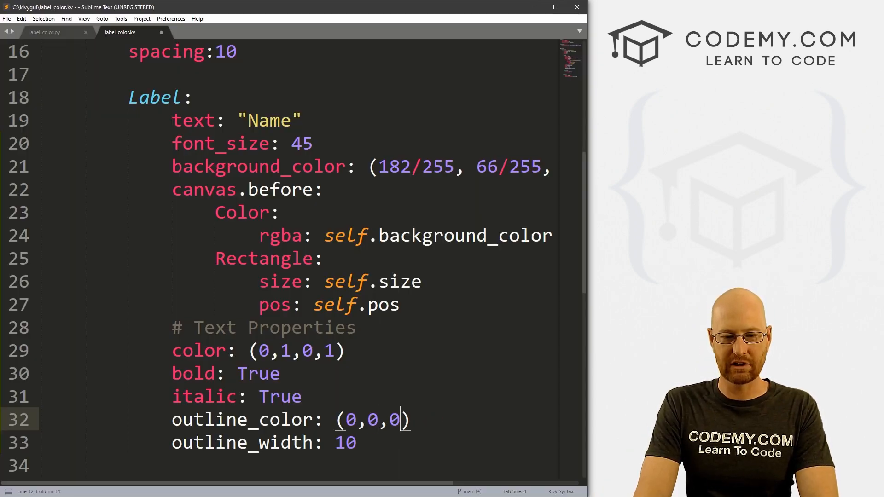
Change outline_color's last value to 1 so the outline reads (0,0,1) blue
text(1)
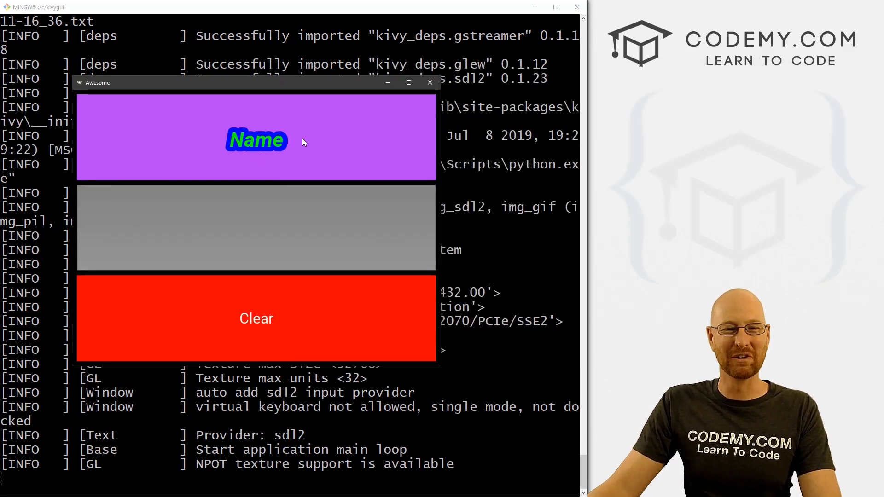
mouse_move(393, 126)
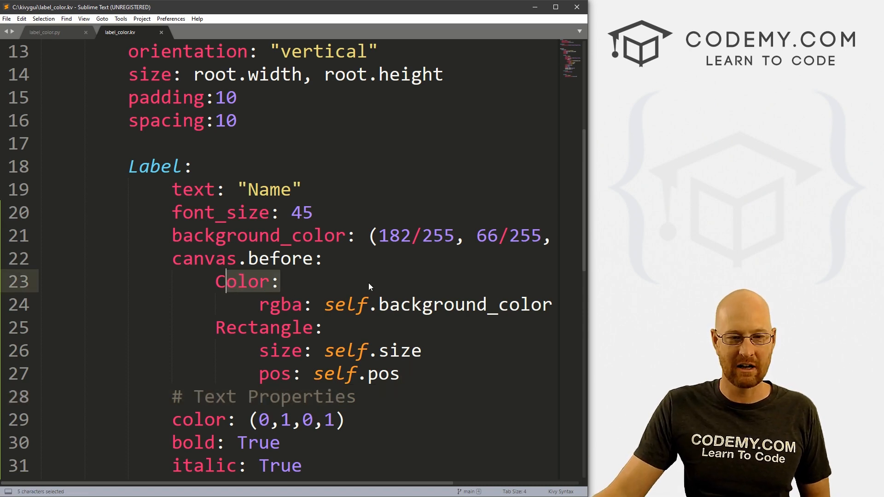
scroll(down, 3)
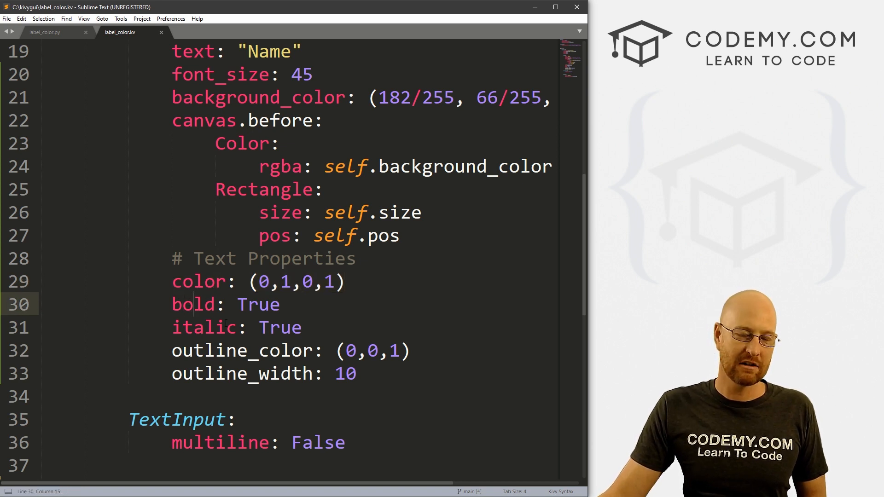
click(211, 350)
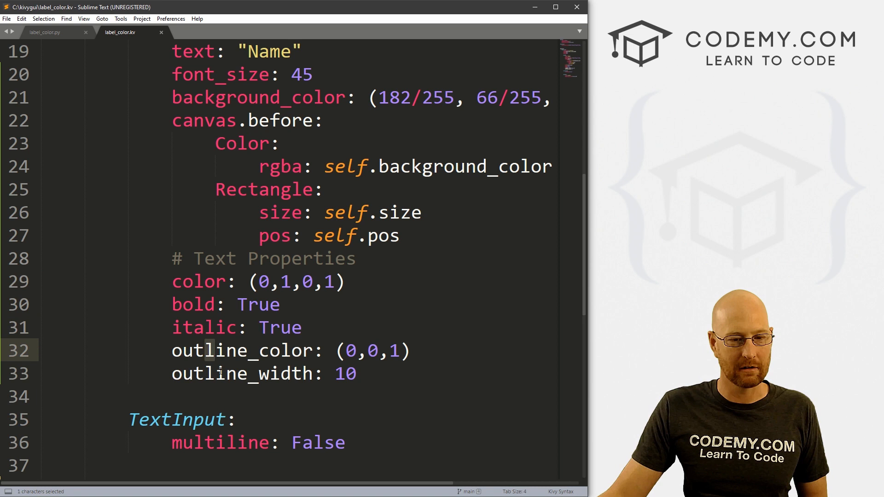